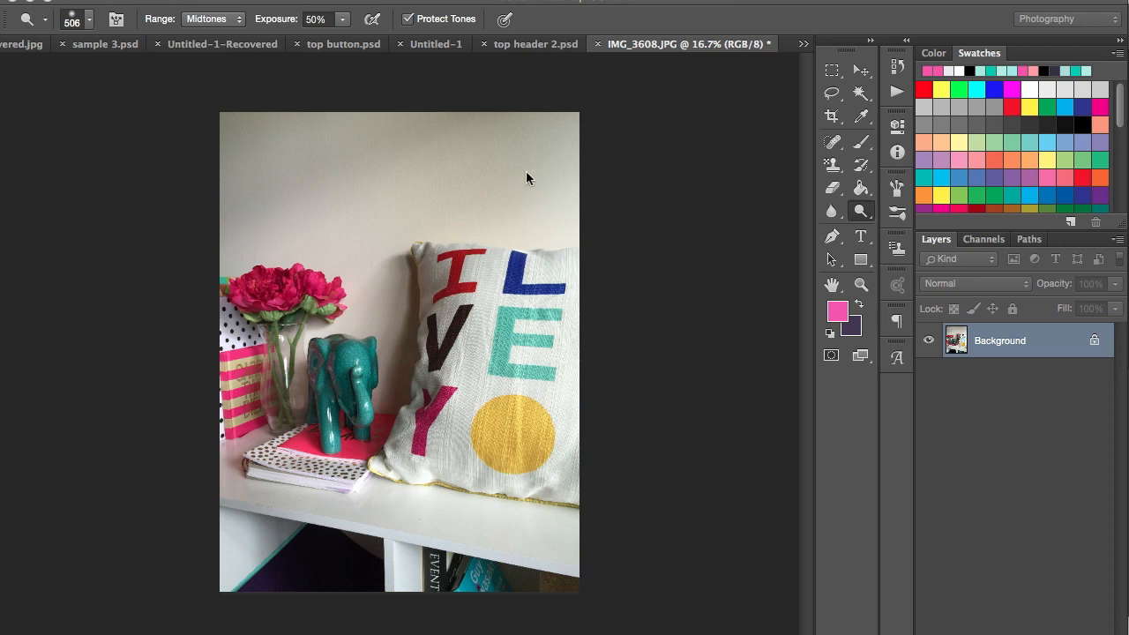
{"action": "mouse_move", "coordinate": [381, 183]}
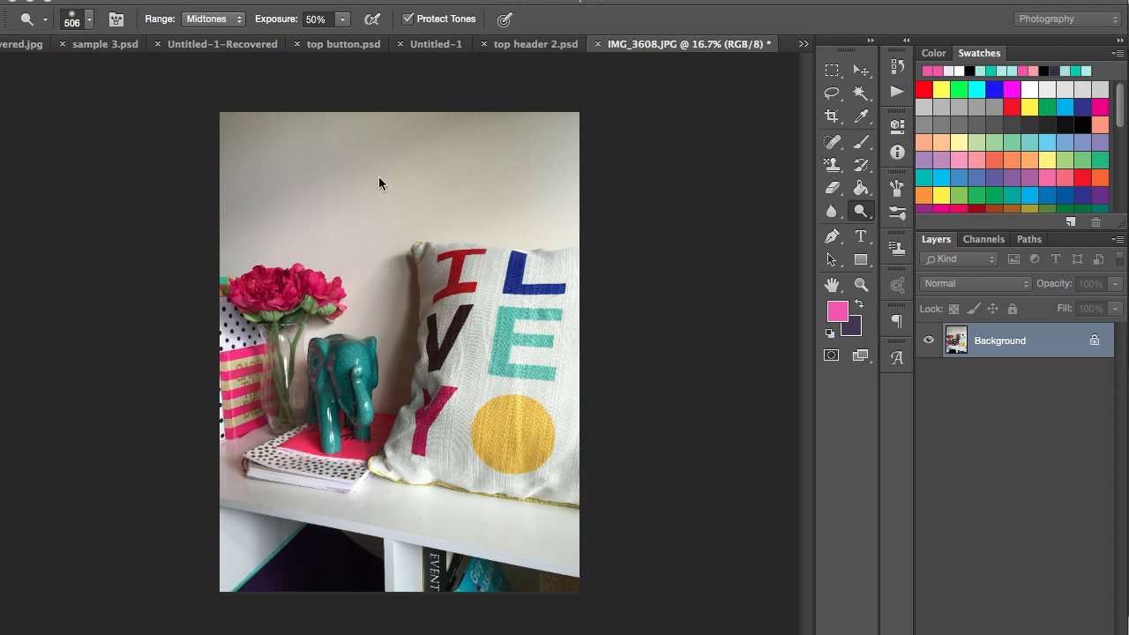
{"action": "mouse_move", "coordinate": [286, 160]}
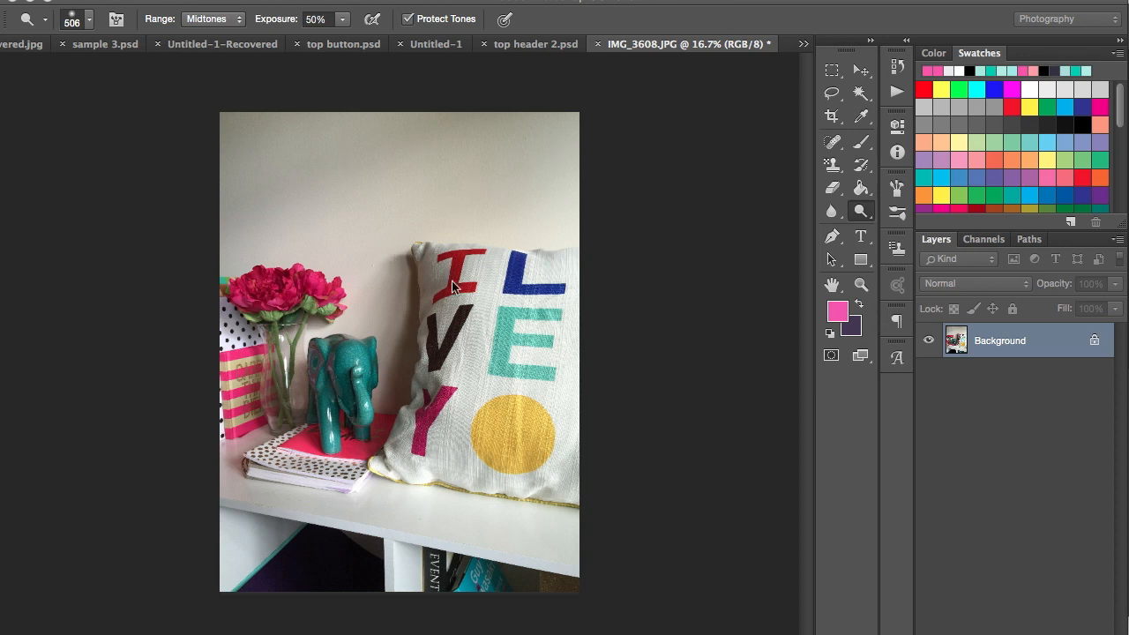
{"action": "mouse_move", "coordinate": [397, 233]}
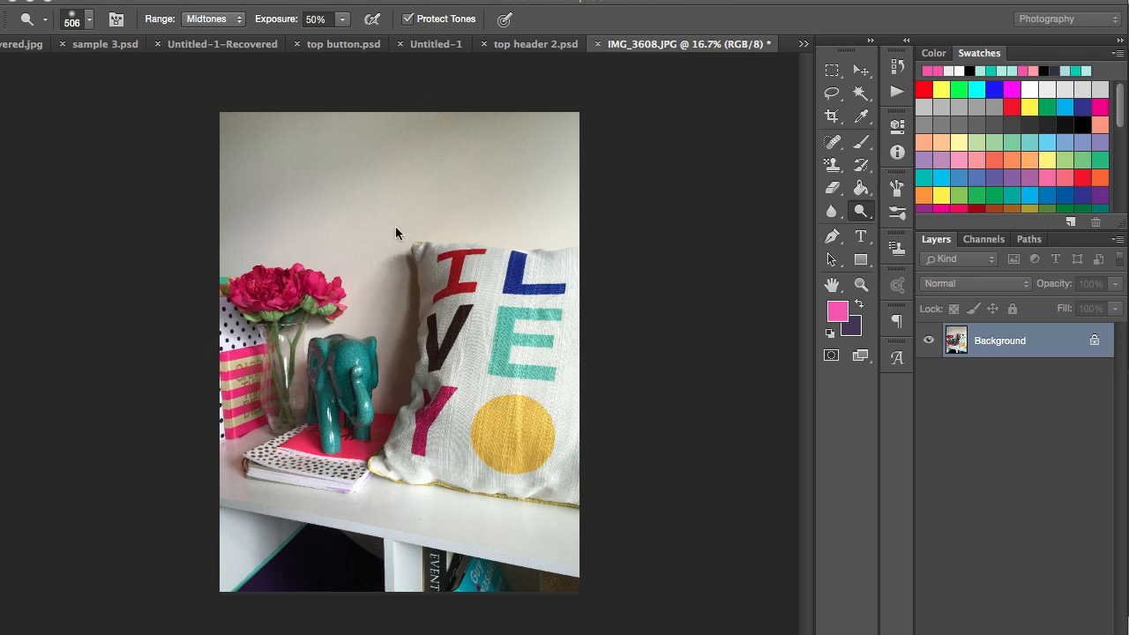
{"action": "mouse_move", "coordinate": [268, 282]}
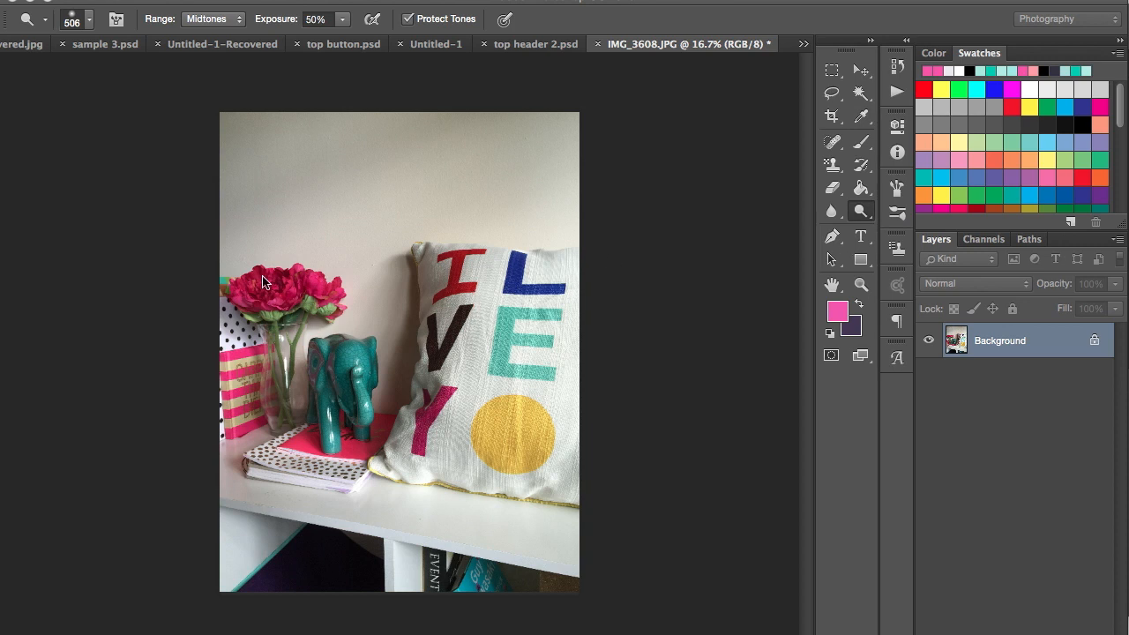
{"action": "mouse_move", "coordinate": [808, 271]}
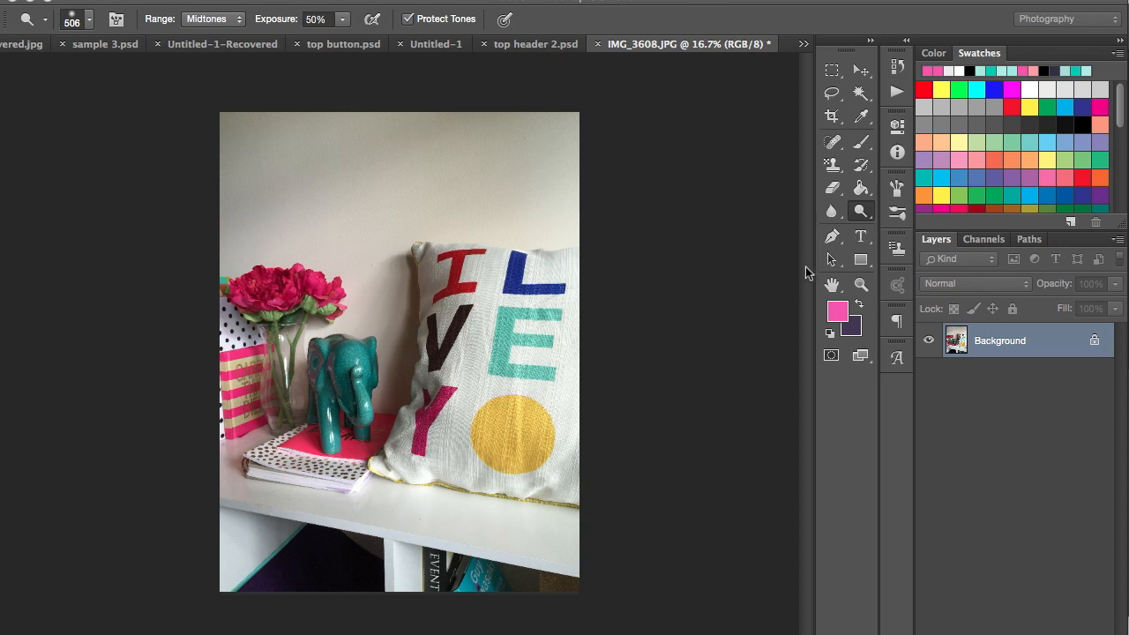
{"action": "mouse_move", "coordinate": [862, 215]}
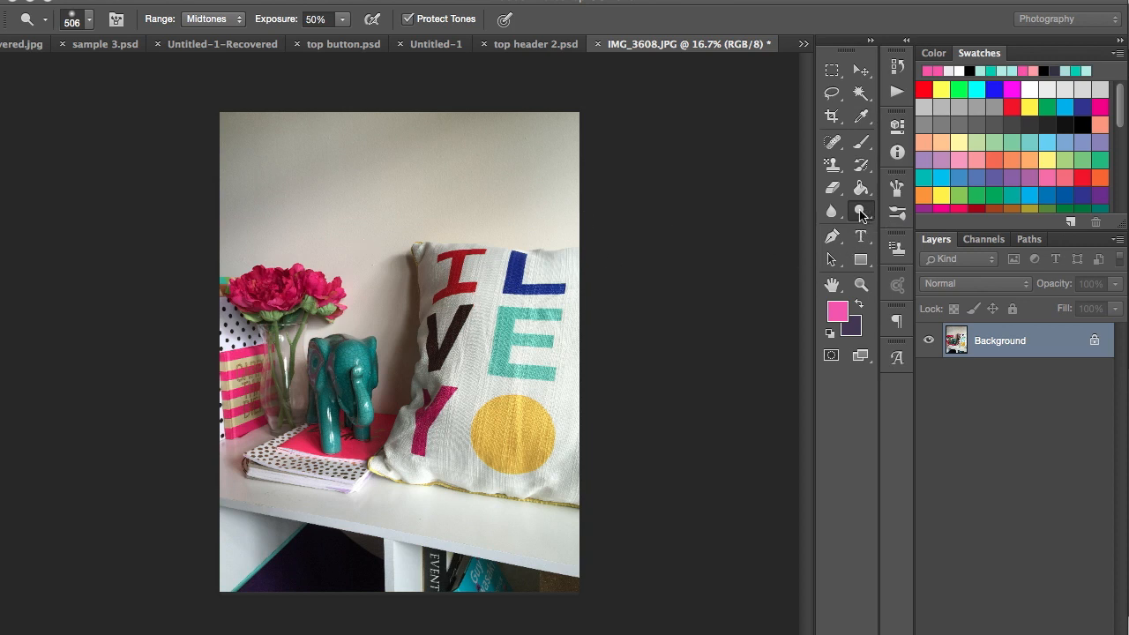
{"action": "mouse_move", "coordinate": [868, 219]}
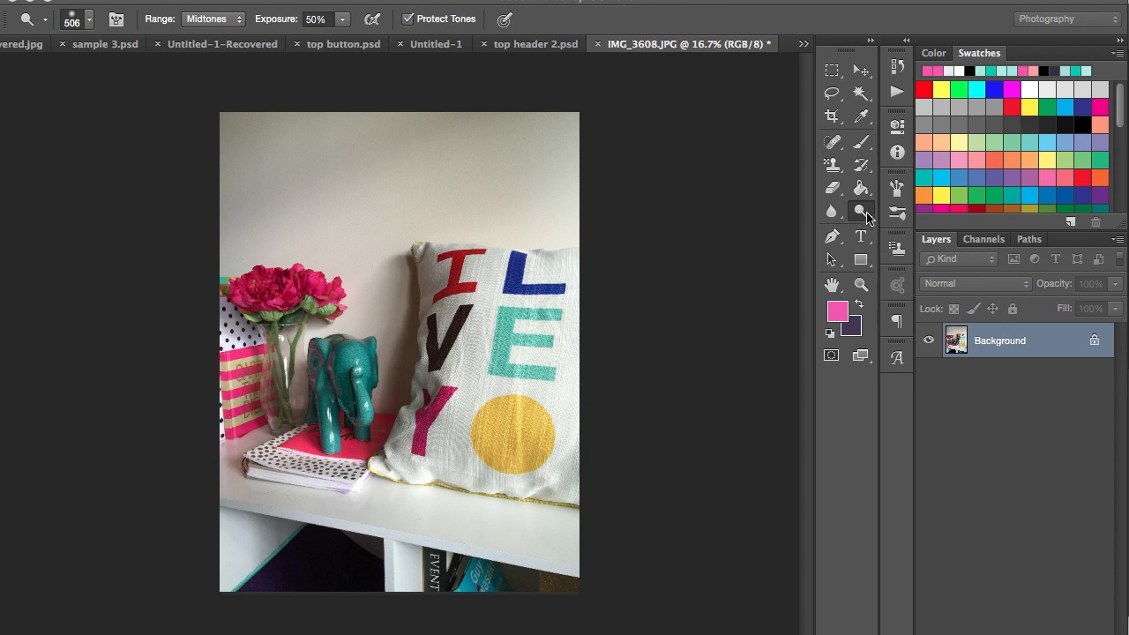
{"action": "mouse_move", "coordinate": [865, 220]}
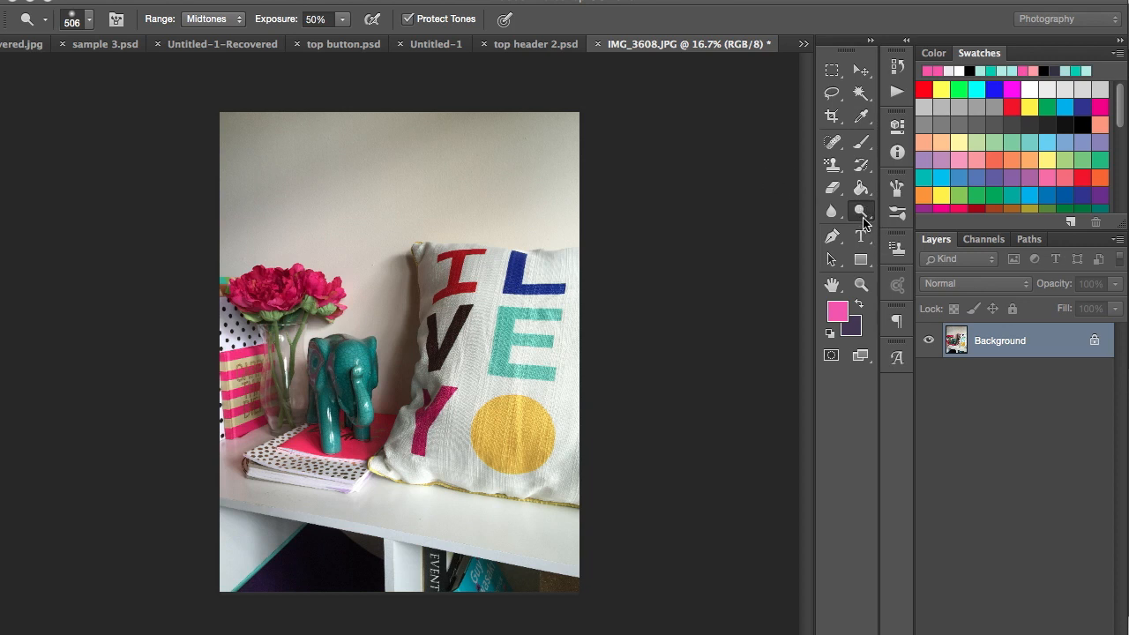
- Choose the Dodge Tool from the dodge/burn/sponge toolbar flyout
{"action": "left_click", "coordinate": [861, 212]}
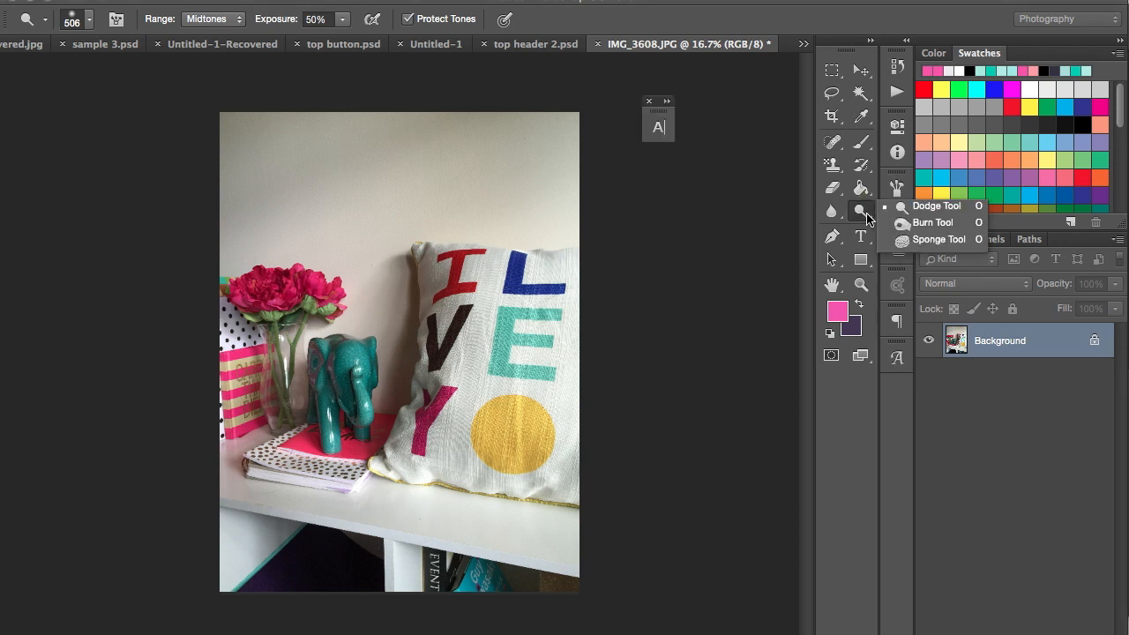
{"action": "mouse_move", "coordinate": [921, 240]}
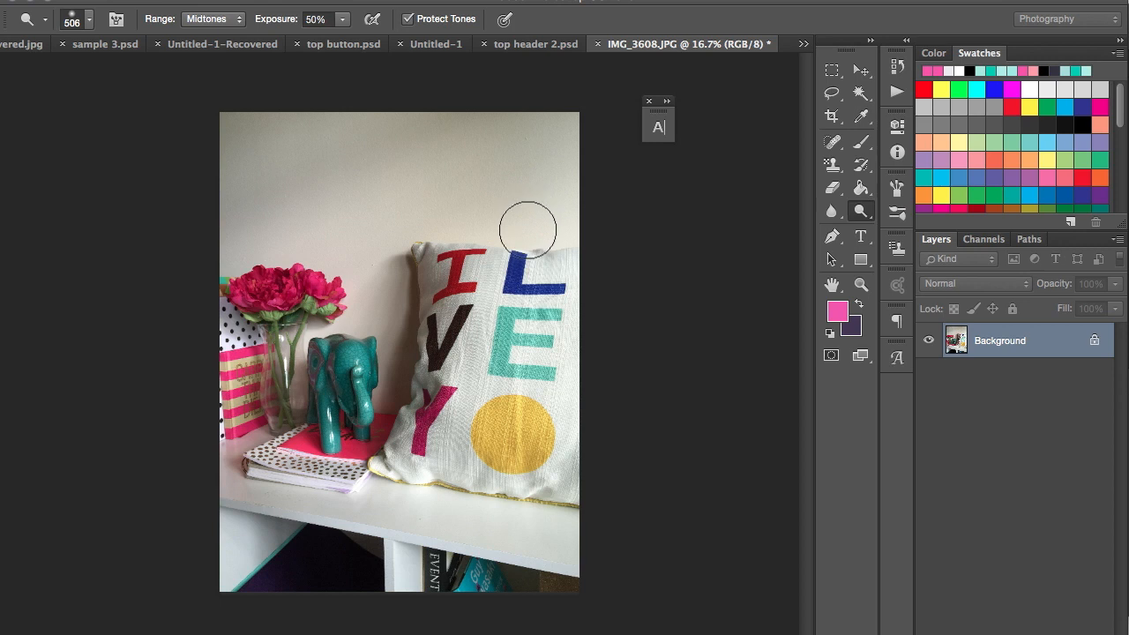
{"action": "mouse_move", "coordinate": [547, 225]}
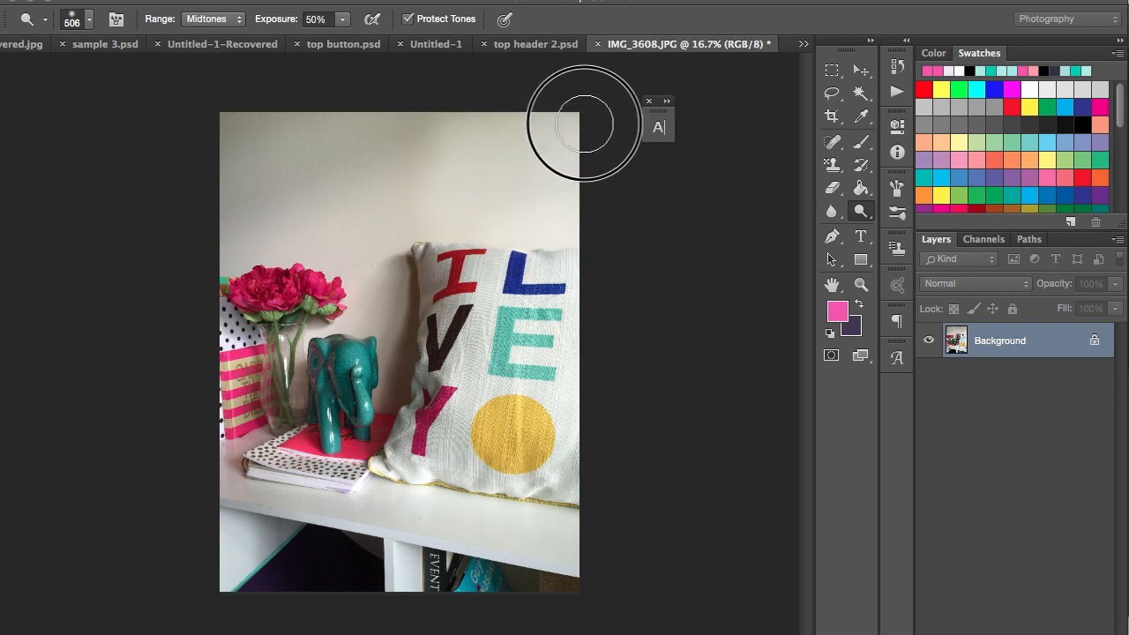
{"action": "mouse_move", "coordinate": [219, 214]}
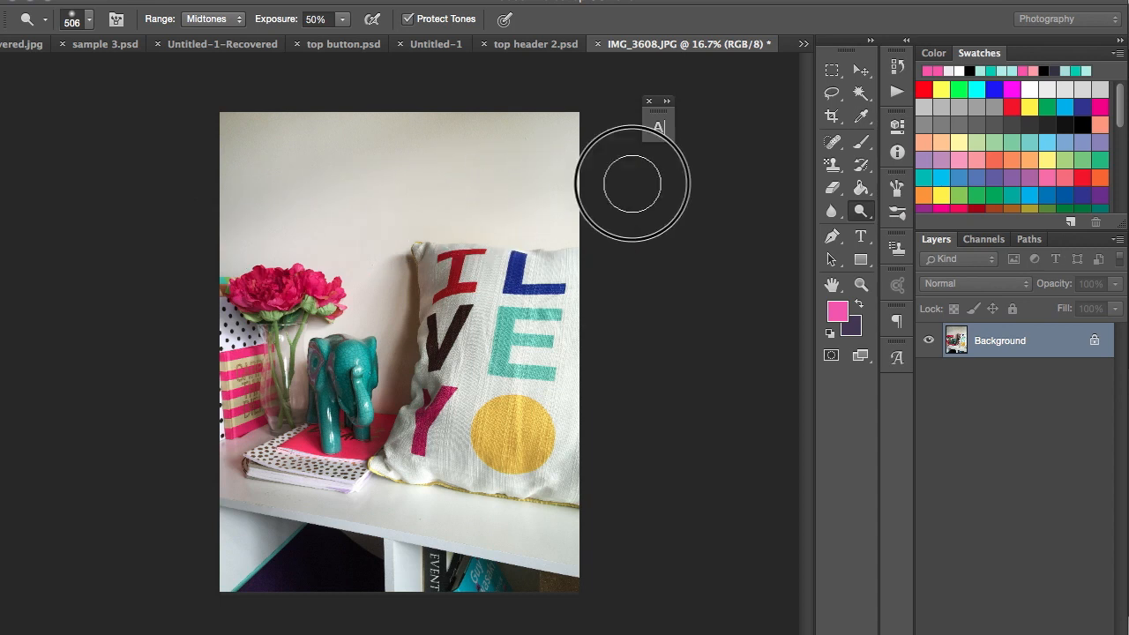
{"action": "mouse_move", "coordinate": [498, 185]}
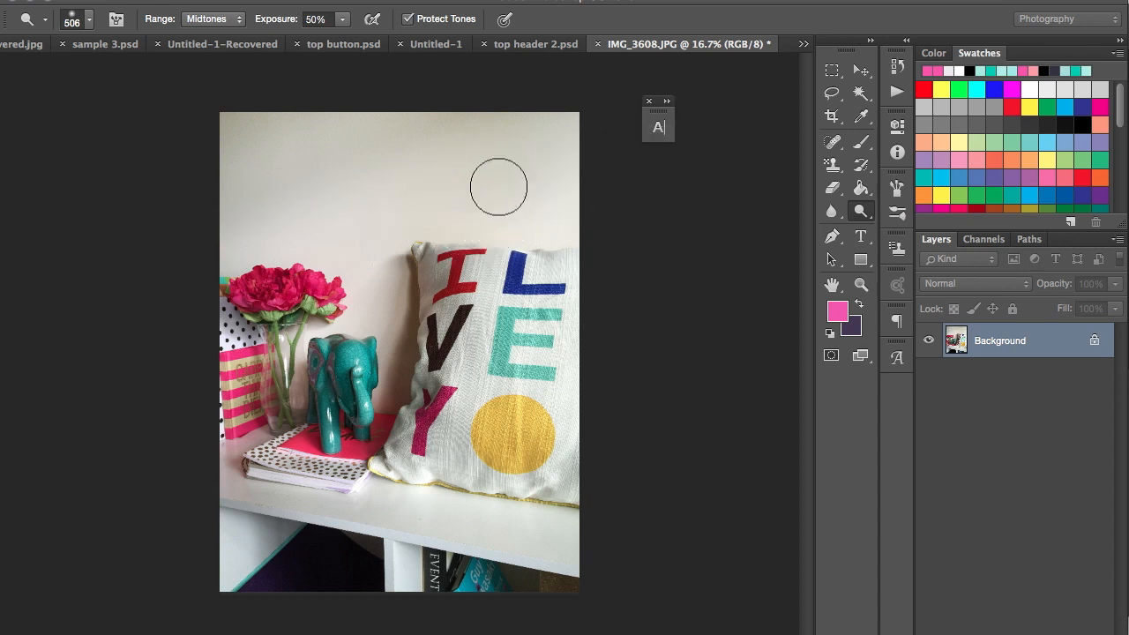
{"action": "mouse_move", "coordinate": [517, 180]}
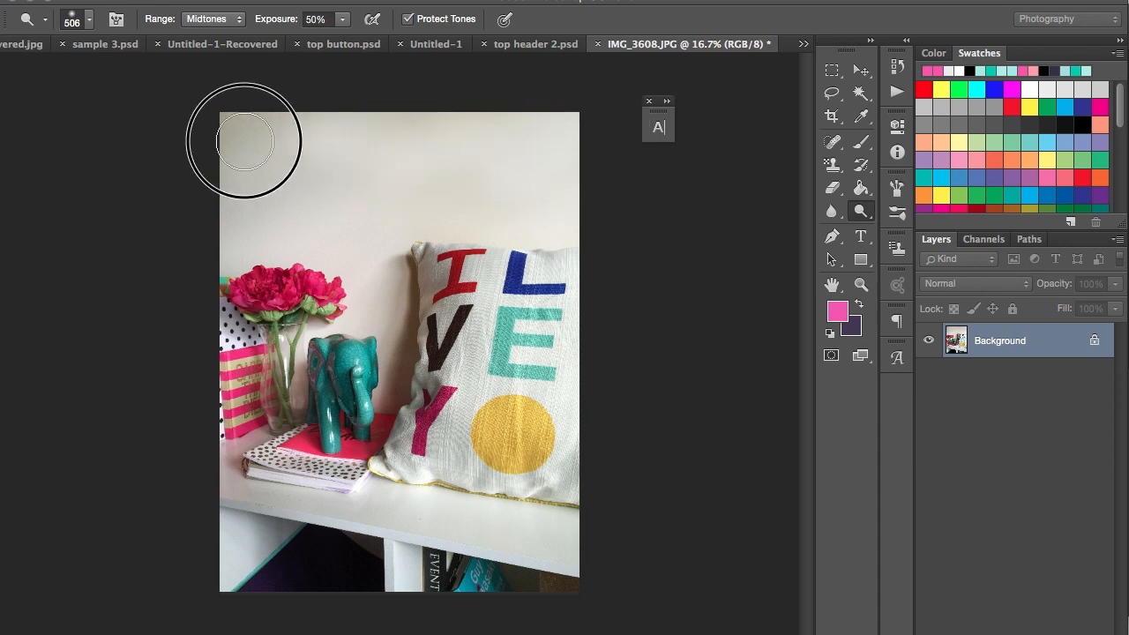
{"action": "mouse_move", "coordinate": [244, 215]}
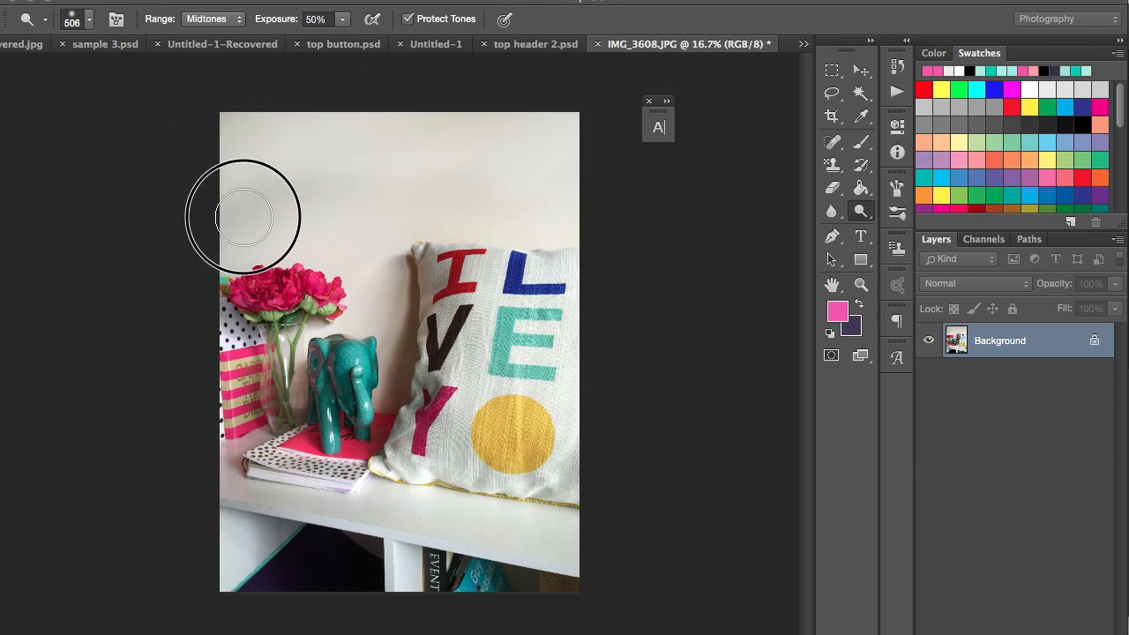
- Dodge the wall behind the pillow and the teal elephant to lighten their midtones
{"action": "left_click_drag", "start_coordinate": [243, 215], "coordinate": [444, 221]}
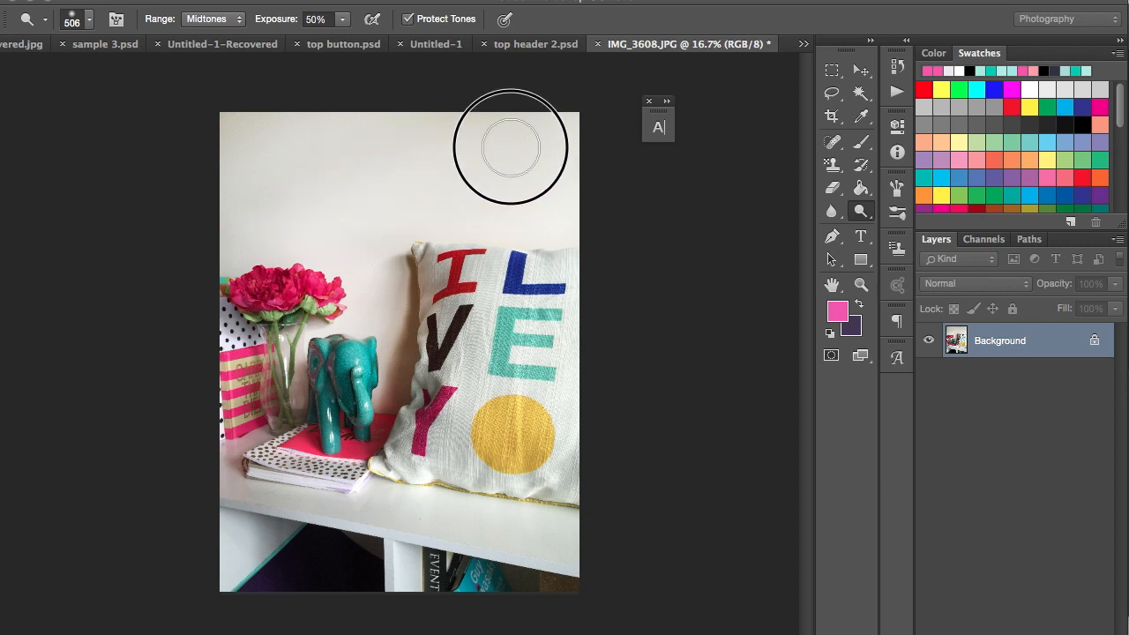
{"action": "mouse_move", "coordinate": [561, 127]}
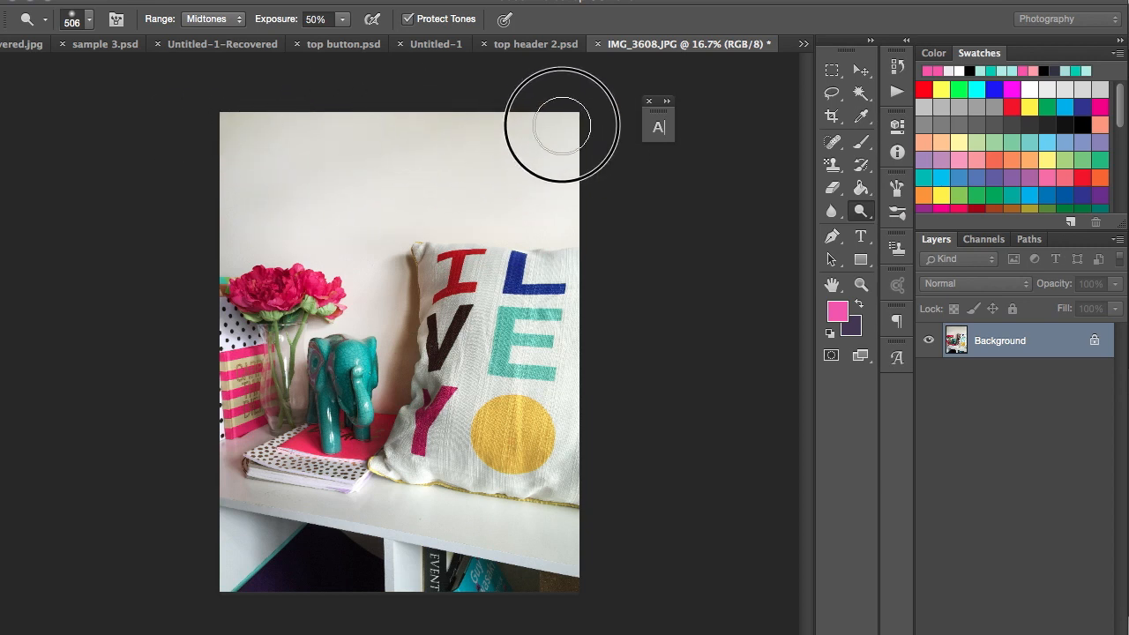
{"action": "mouse_move", "coordinate": [453, 173]}
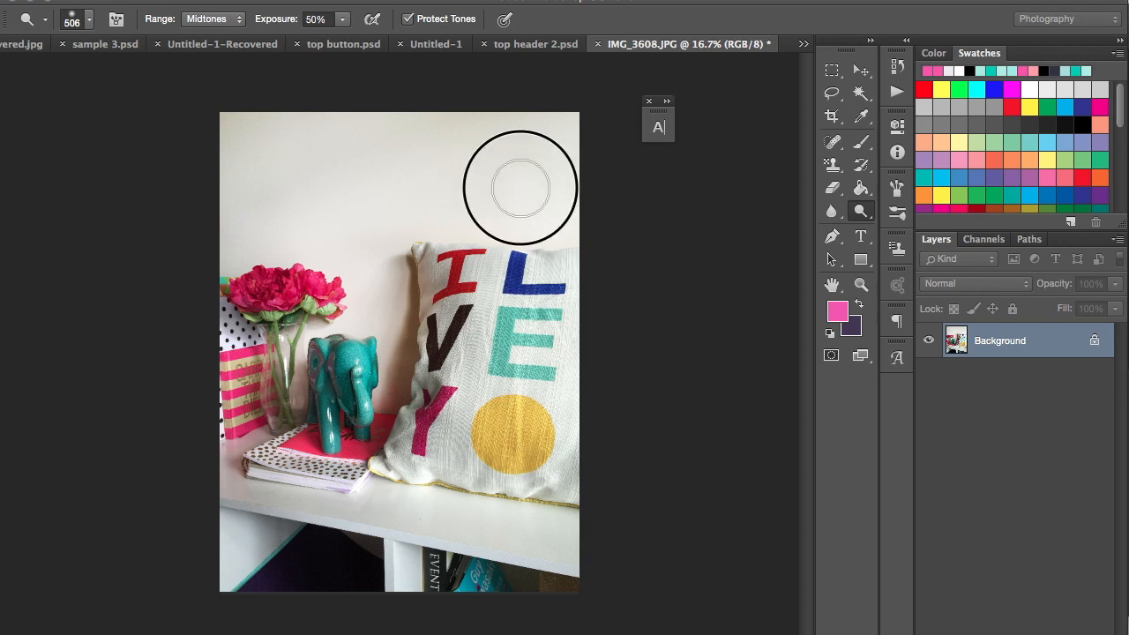
{"action": "mouse_move", "coordinate": [337, 123]}
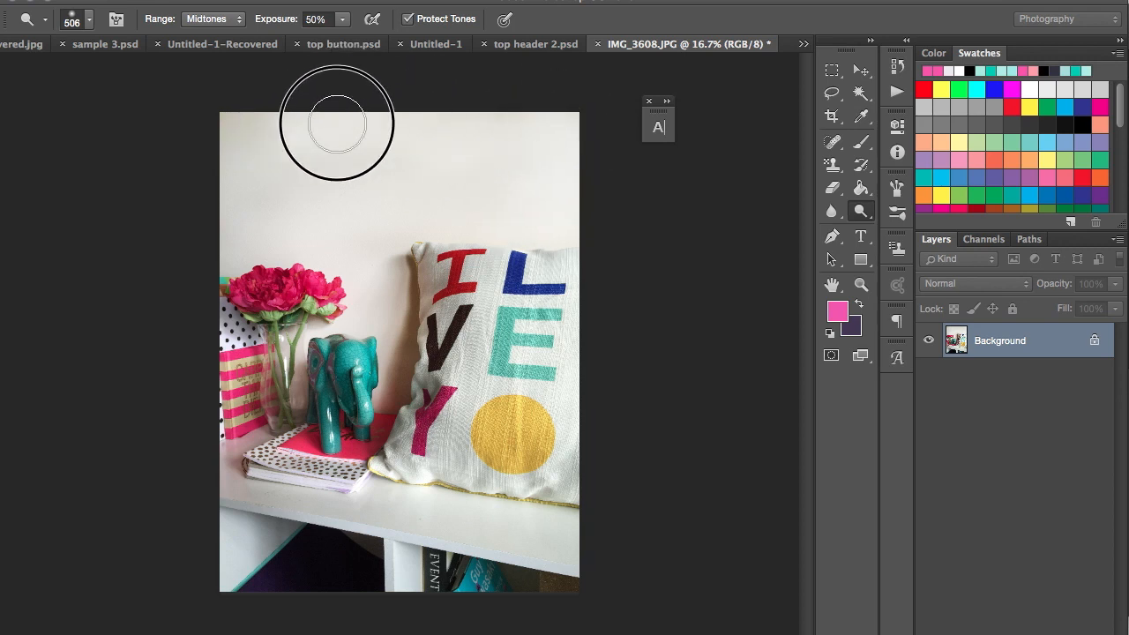
{"action": "mouse_move", "coordinate": [233, 132]}
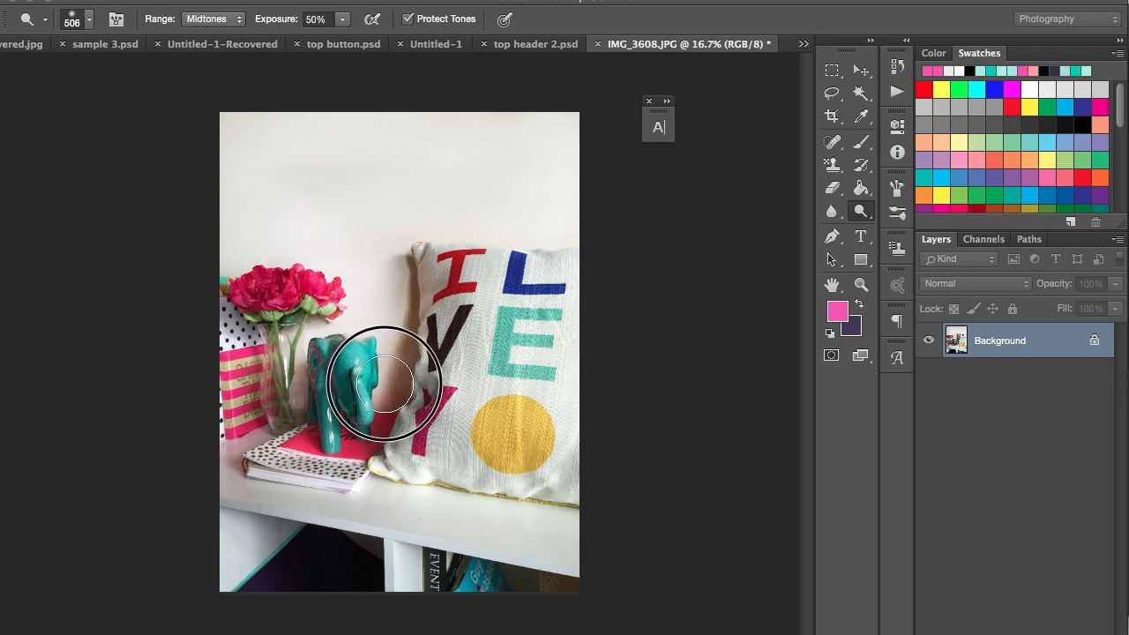
{"action": "left_click_drag", "start_coordinate": [384, 385], "coordinate": [538, 243]}
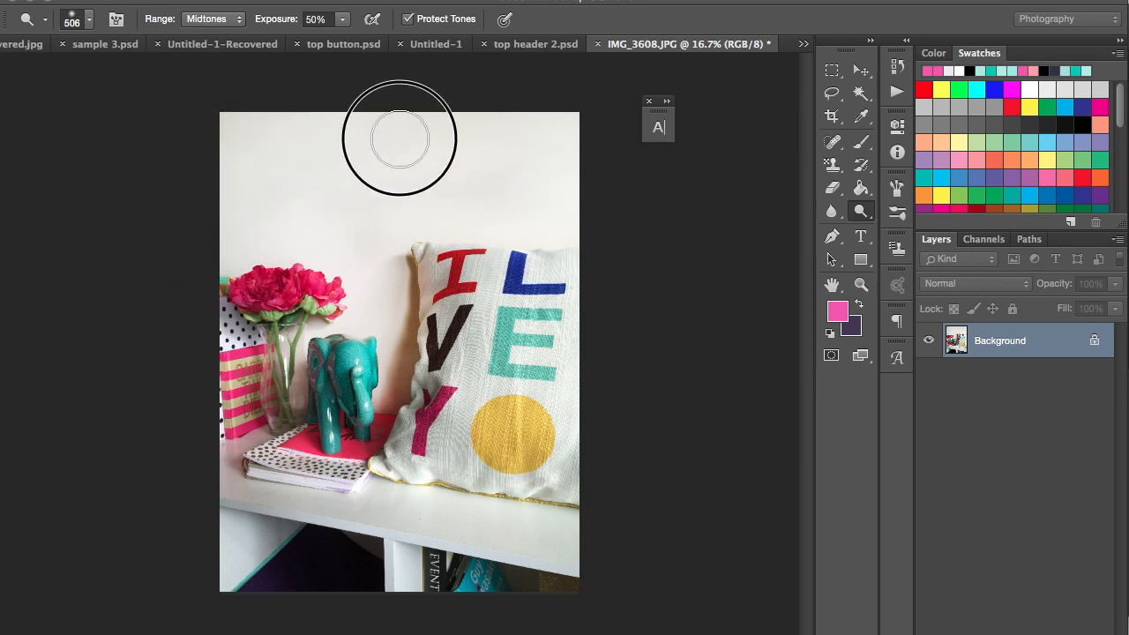
{"action": "mouse_move", "coordinate": [550, 126]}
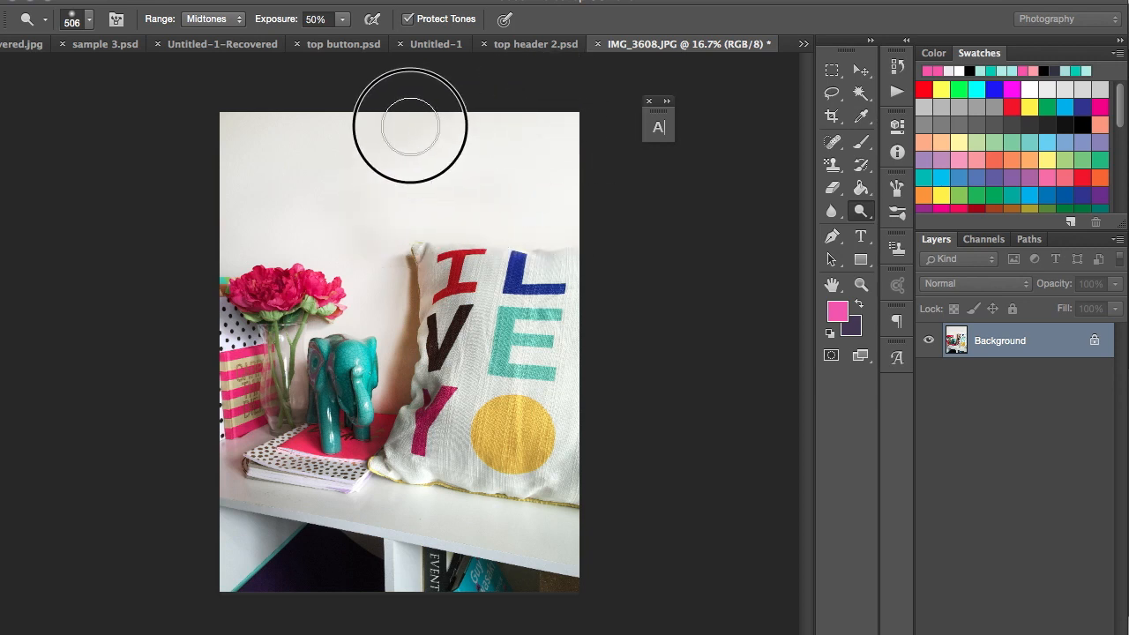
{"action": "mouse_move", "coordinate": [233, 150]}
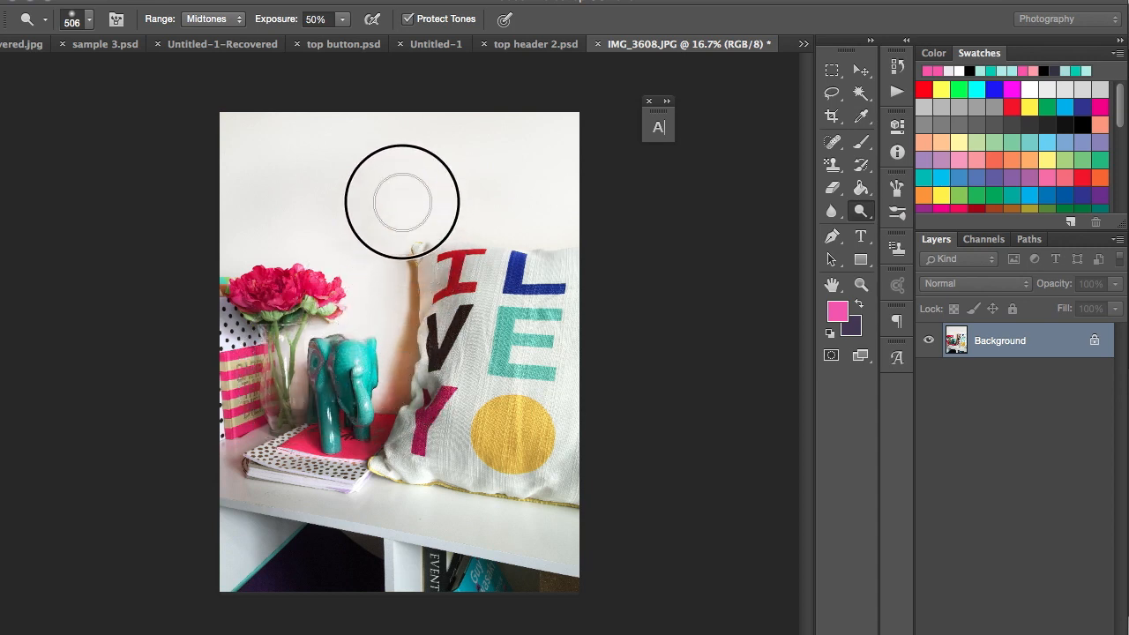
{"action": "mouse_move", "coordinate": [572, 113]}
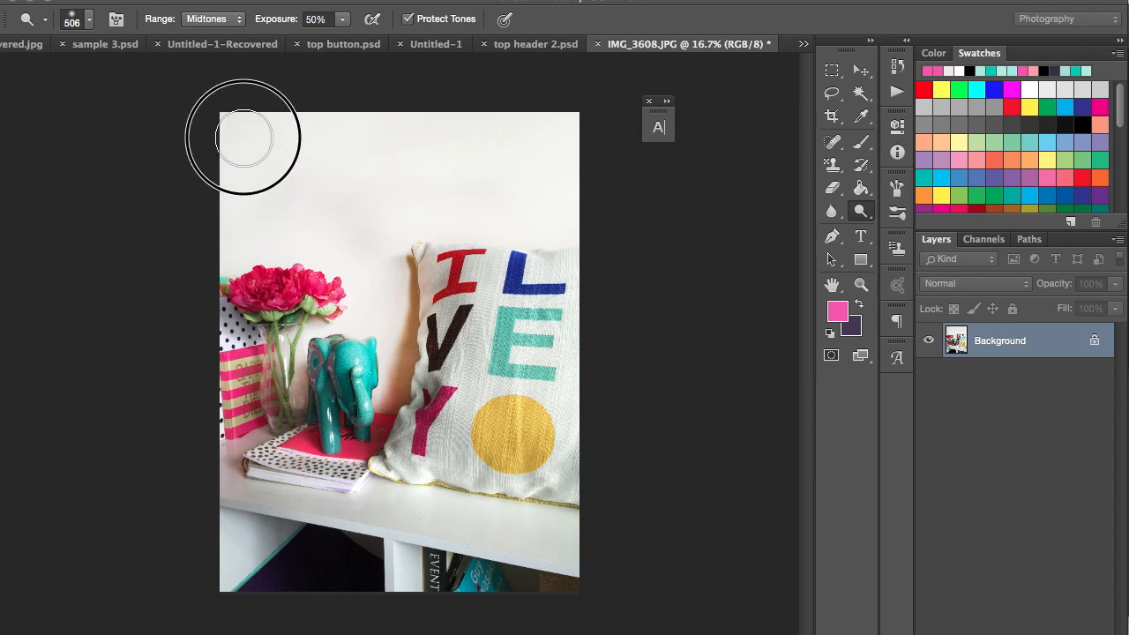
{"action": "mouse_move", "coordinate": [203, 203]}
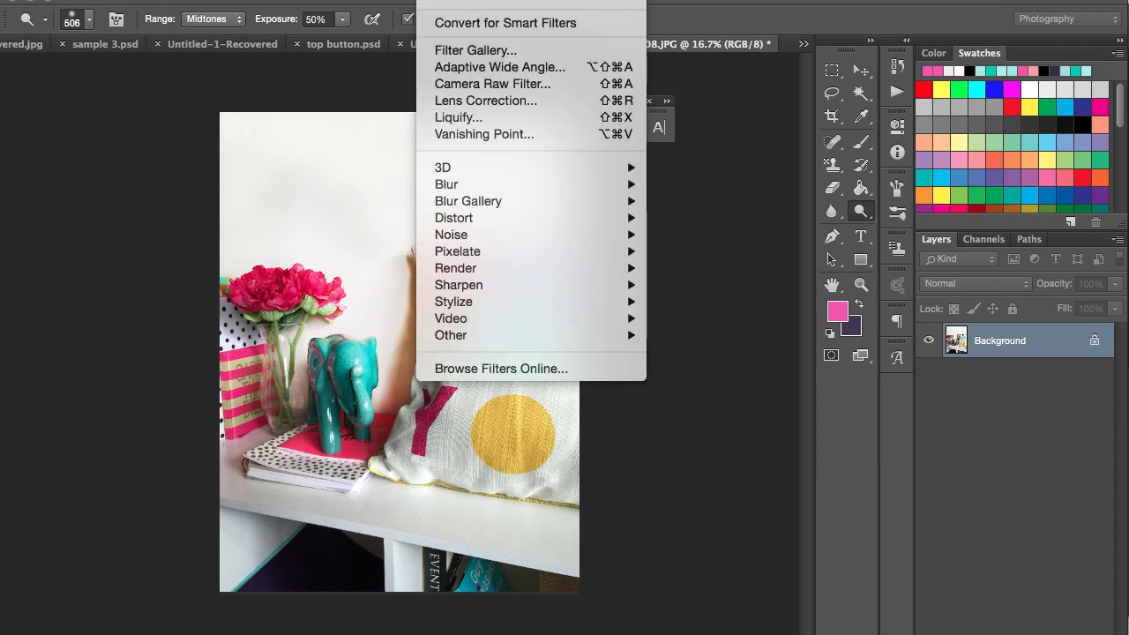
{"action": "mouse_move", "coordinate": [492, 85]}
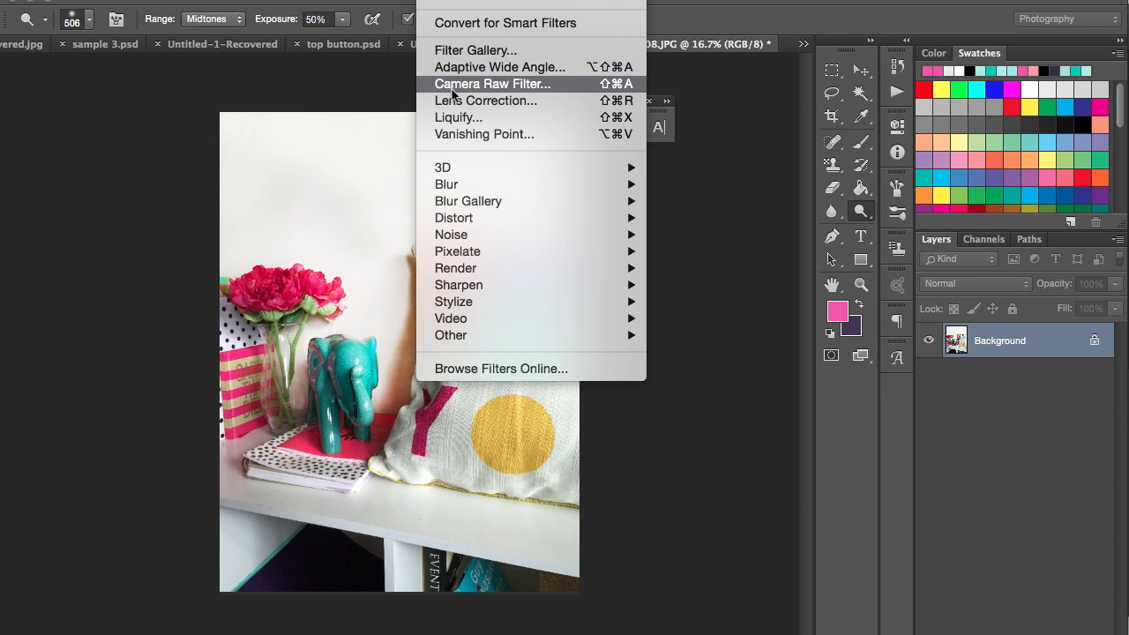
{"action": "mouse_move", "coordinate": [480, 91]}
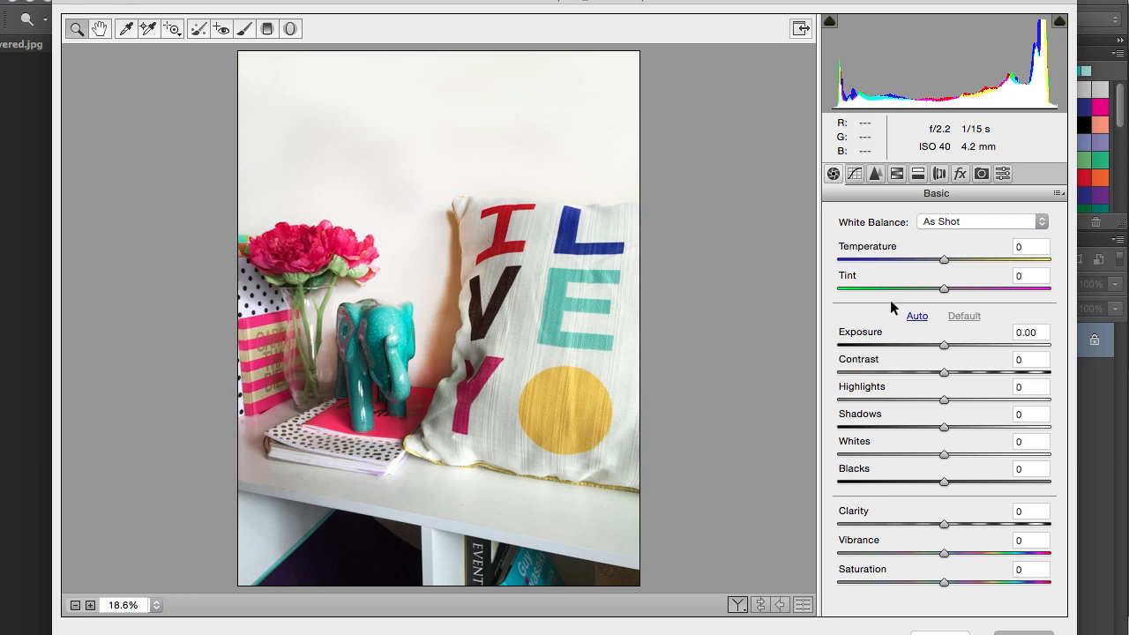
{"action": "mouse_move", "coordinate": [948, 350]}
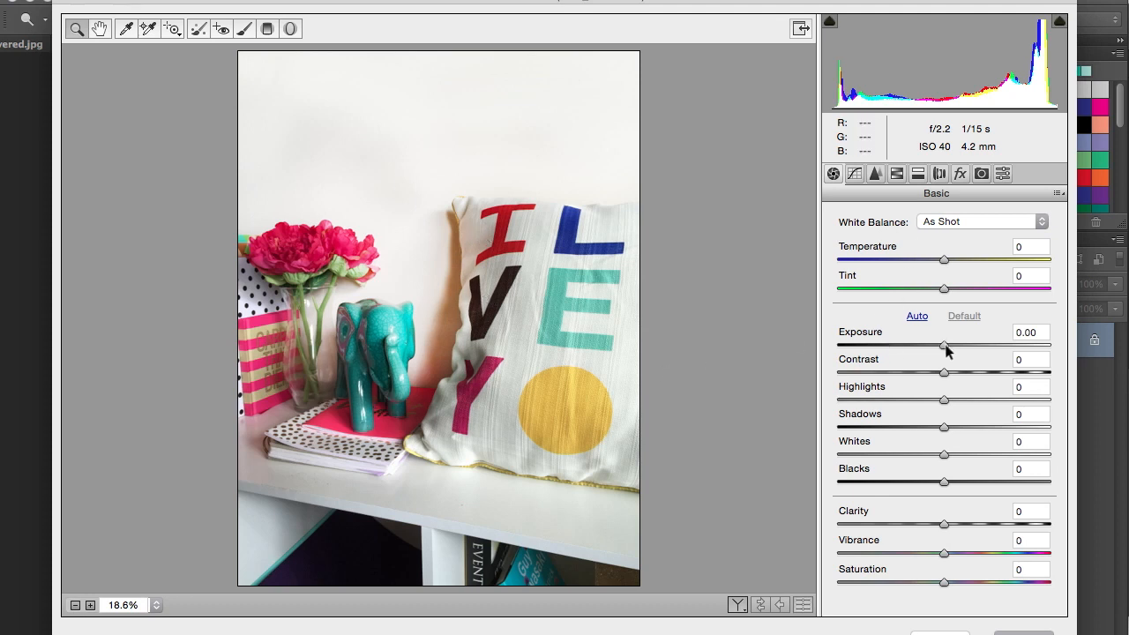
- Set Camera Raw Exposure to +0.25
{"action": "left_click_drag", "start_coordinate": [946, 344], "coordinate": [956, 343]}
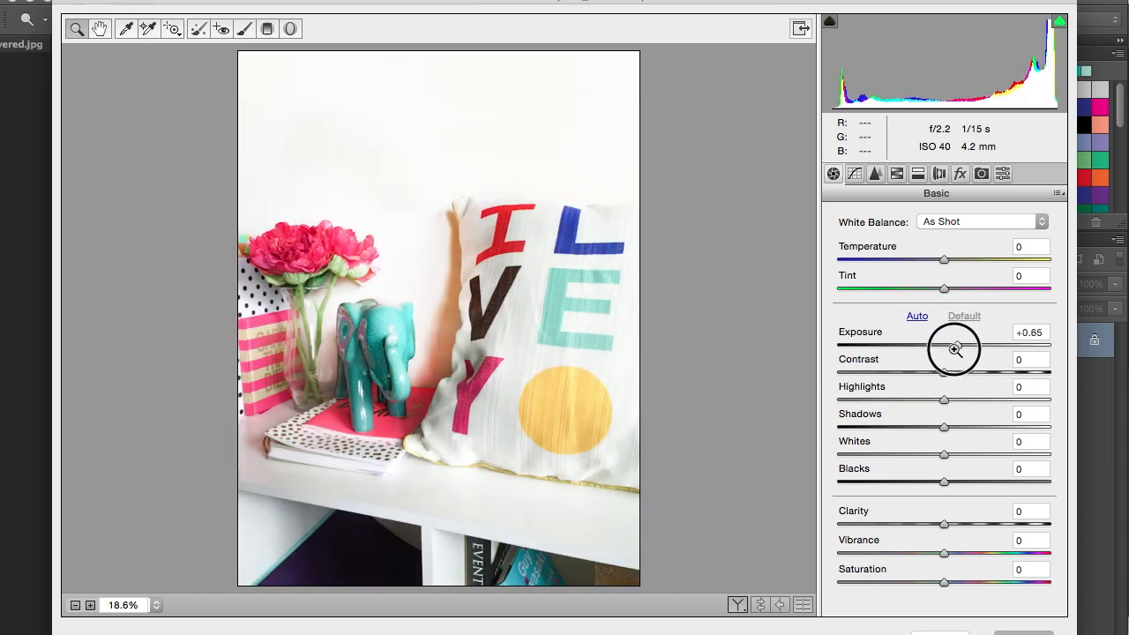
{"action": "left_click_drag", "start_coordinate": [956, 346], "coordinate": [949, 346]}
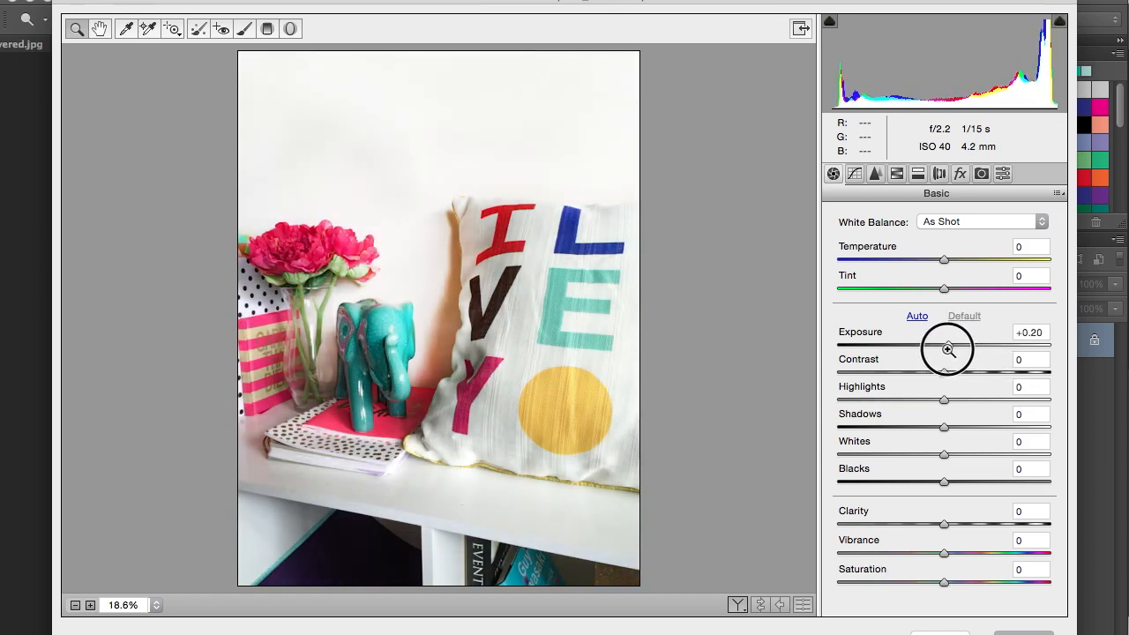
{"action": "left_click_drag", "start_coordinate": [946, 344], "coordinate": [949, 344]}
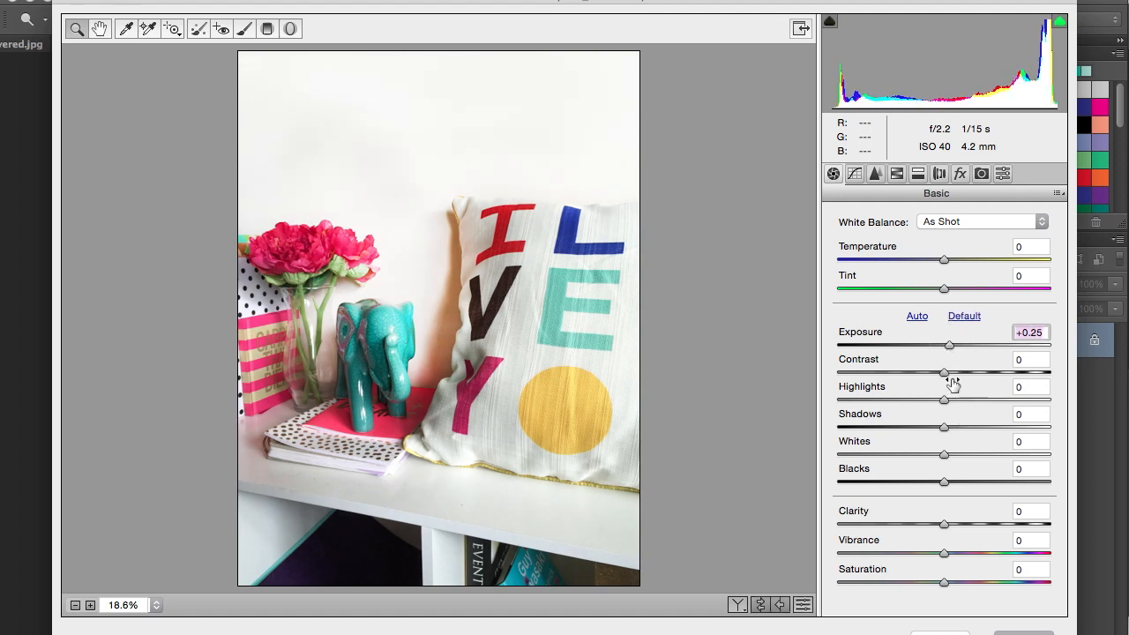
- Raise Contrast to about +37 and nudge Highlights +3 and Shadows -8
{"action": "left_click_drag", "start_coordinate": [946, 370], "coordinate": [967, 370]}
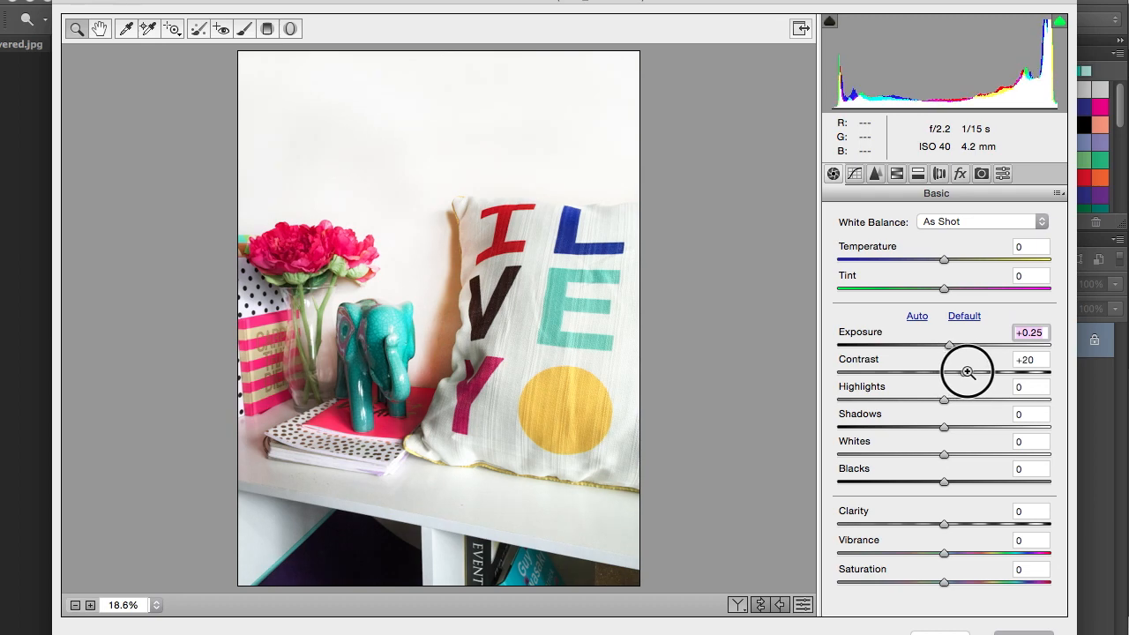
{"action": "left_click_drag", "start_coordinate": [967, 370], "coordinate": [960, 369]}
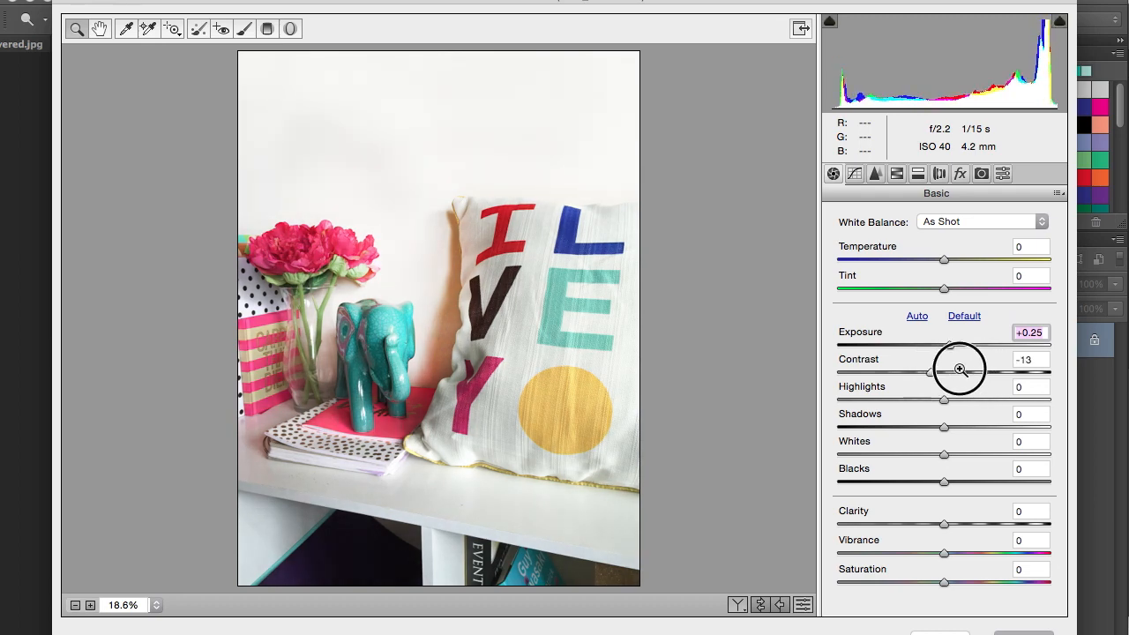
{"action": "left_click_drag", "start_coordinate": [928, 371], "coordinate": [982, 371]}
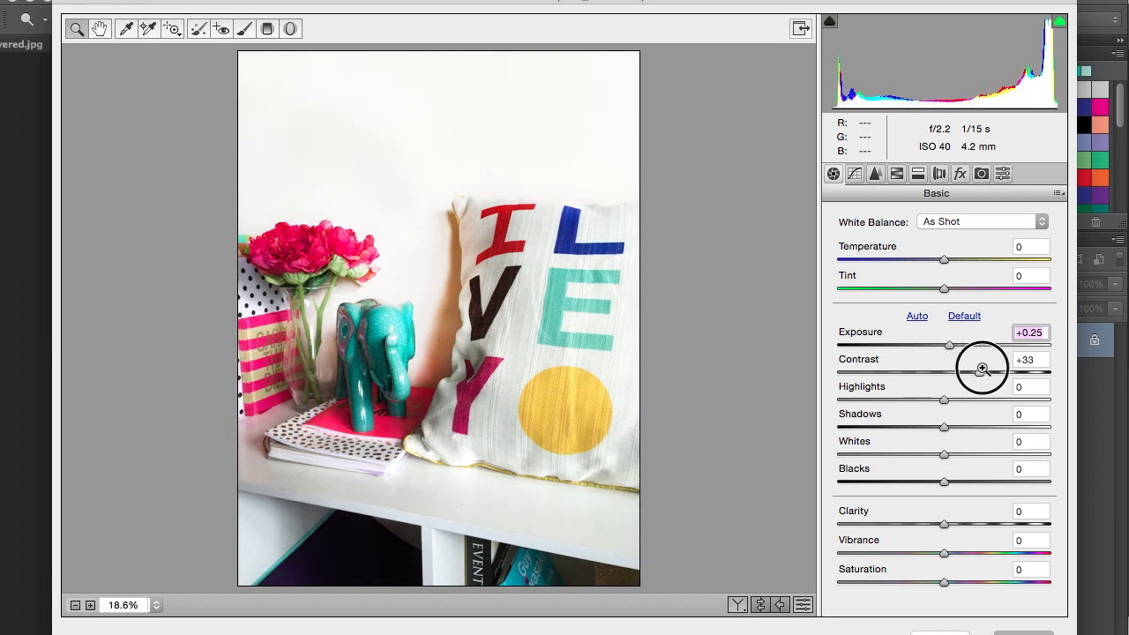
{"action": "left_click_drag", "start_coordinate": [949, 346], "coordinate": [985, 371]}
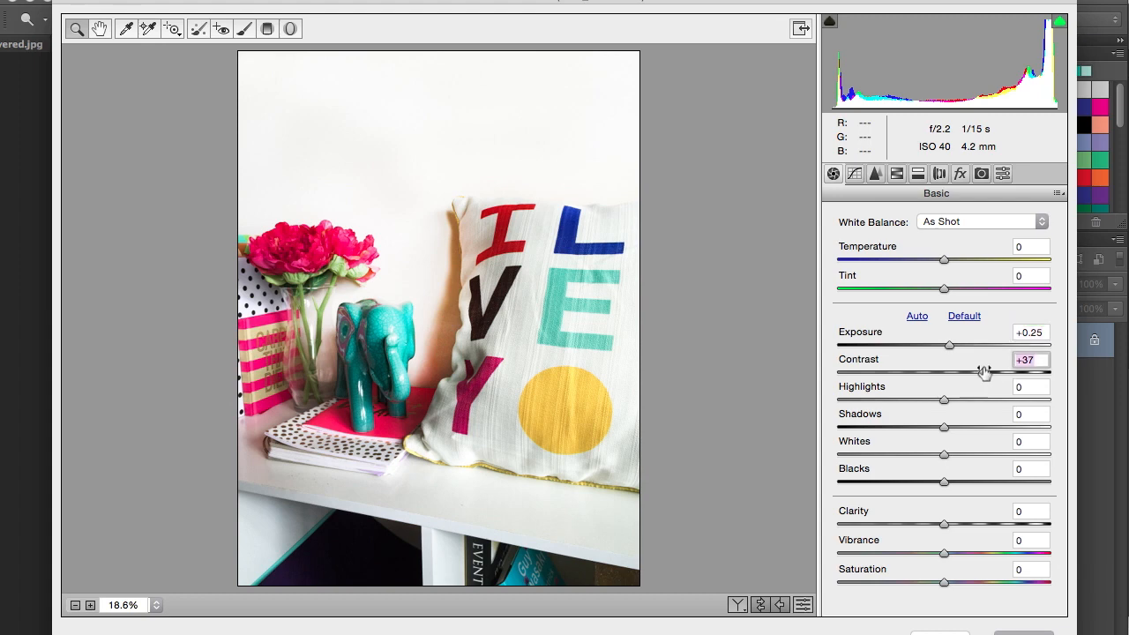
{"action": "mouse_move", "coordinate": [964, 429]}
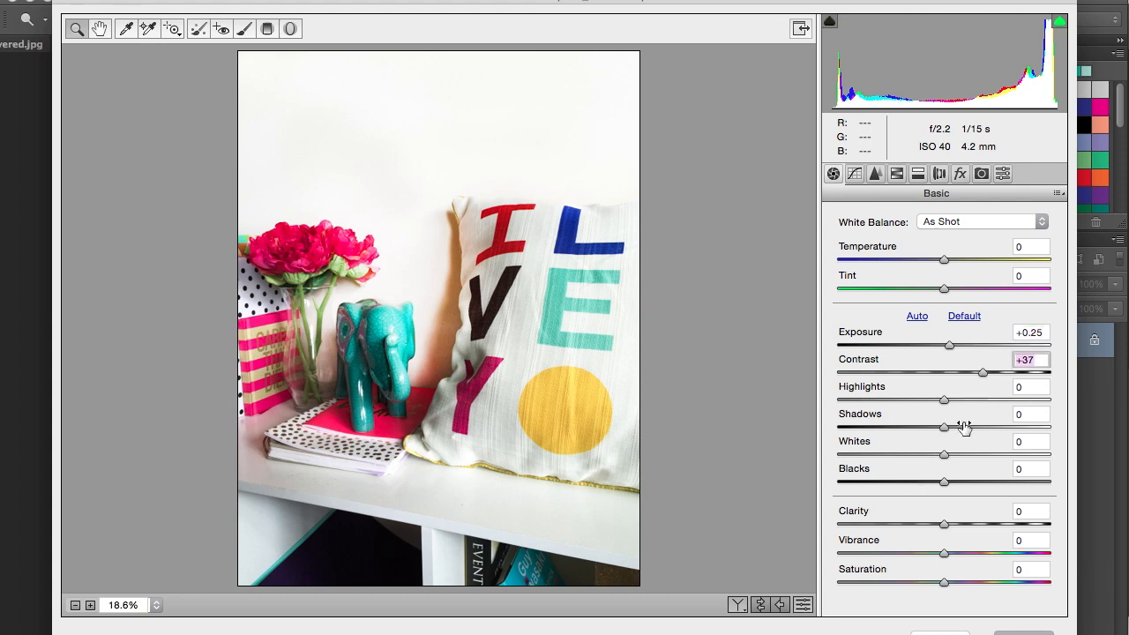
{"action": "left_click_drag", "start_coordinate": [944, 427], "coordinate": [914, 427]}
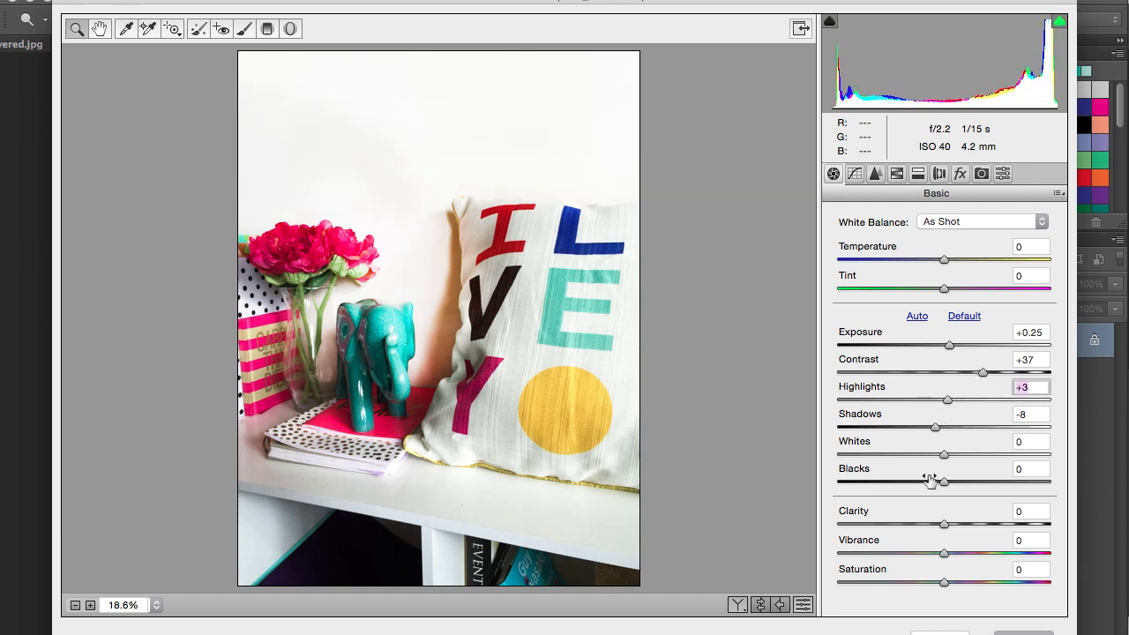
{"action": "mouse_move", "coordinate": [956, 531]}
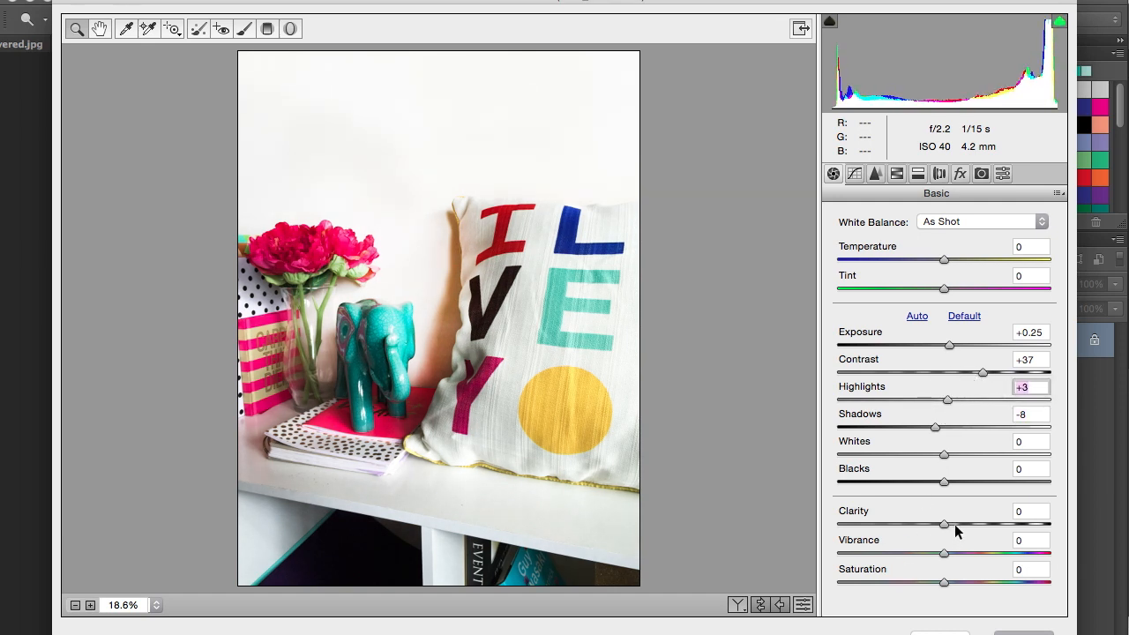
- Set Clarity to +6
{"action": "left_click_drag", "start_coordinate": [944, 524], "coordinate": [961, 524]}
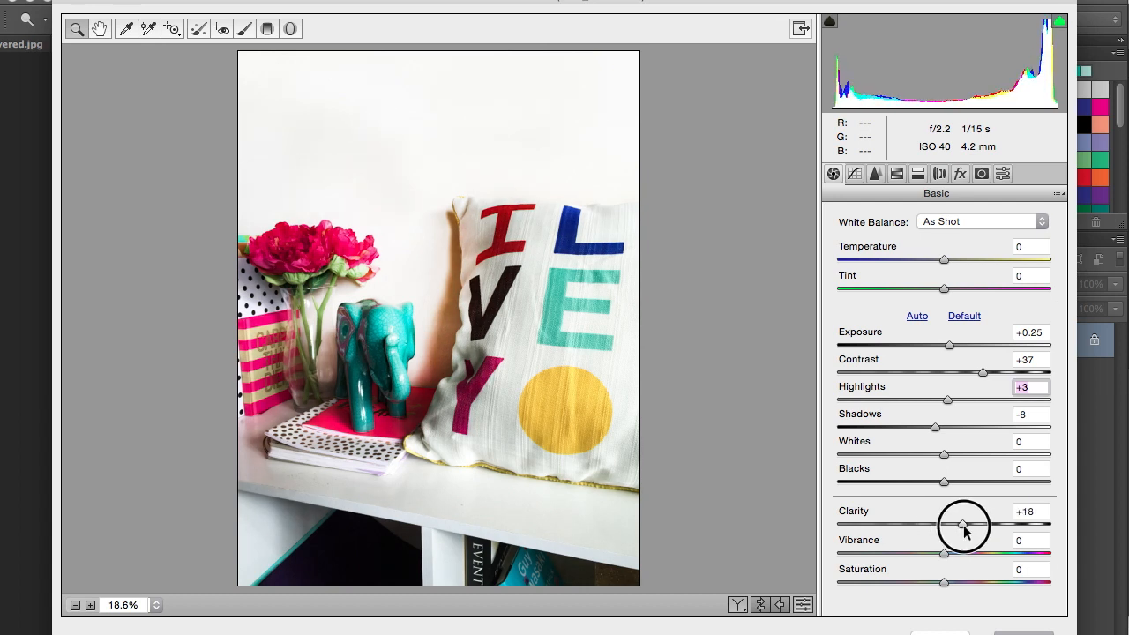
{"action": "left_click_drag", "start_coordinate": [963, 526], "coordinate": [949, 526]}
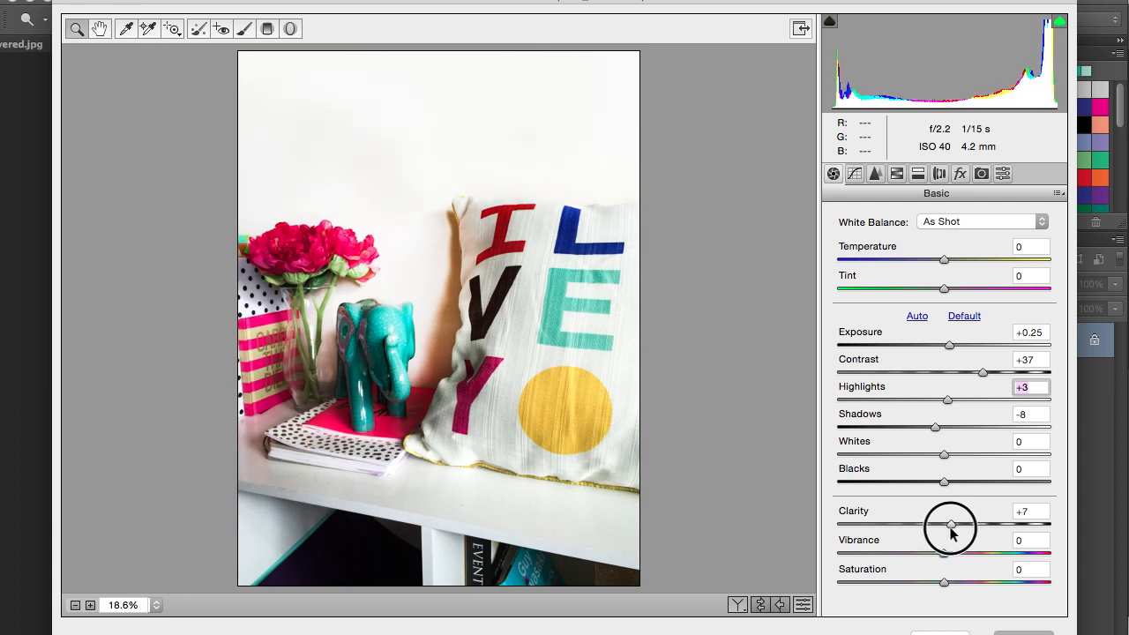
{"action": "left_click_drag", "start_coordinate": [951, 526], "coordinate": [944, 526]}
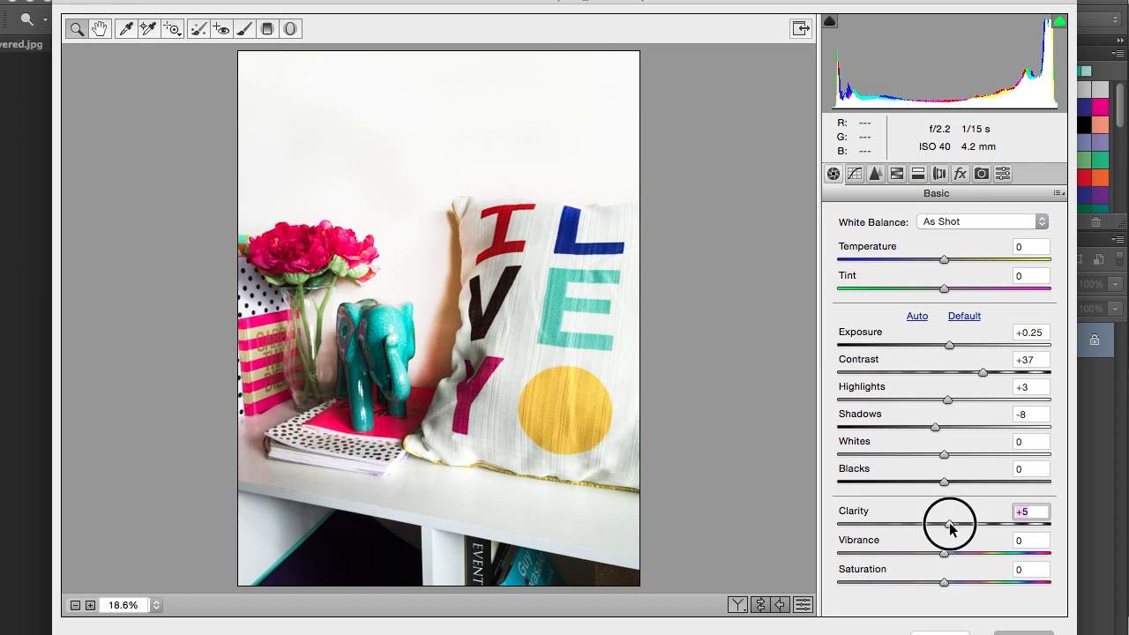
{"action": "left_click_drag", "start_coordinate": [949, 526], "coordinate": [951, 526]}
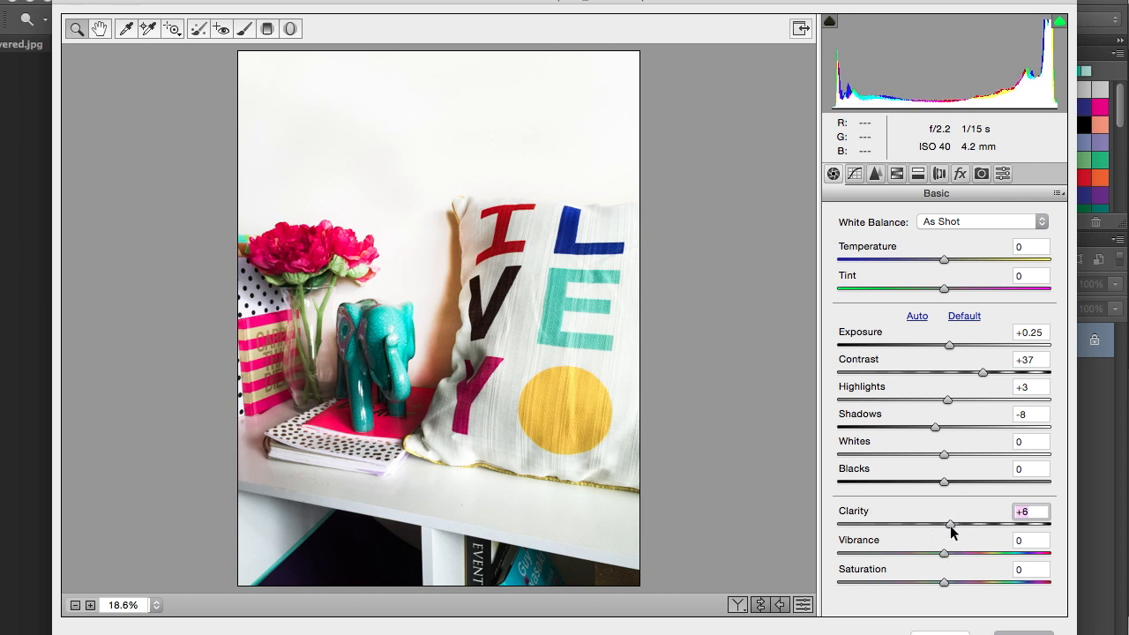
- Set Vibrance to about +15 and pull Contrast back down to about +16
{"action": "left_click_drag", "start_coordinate": [944, 554], "coordinate": [970, 554]}
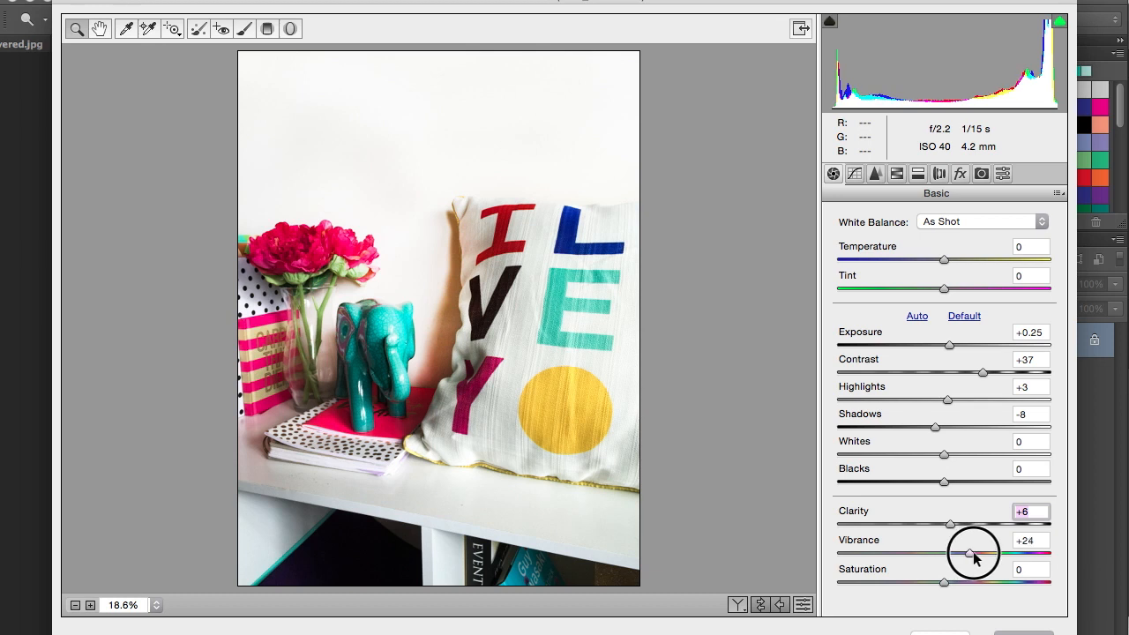
{"action": "left_click_drag", "start_coordinate": [970, 555], "coordinate": [960, 554]}
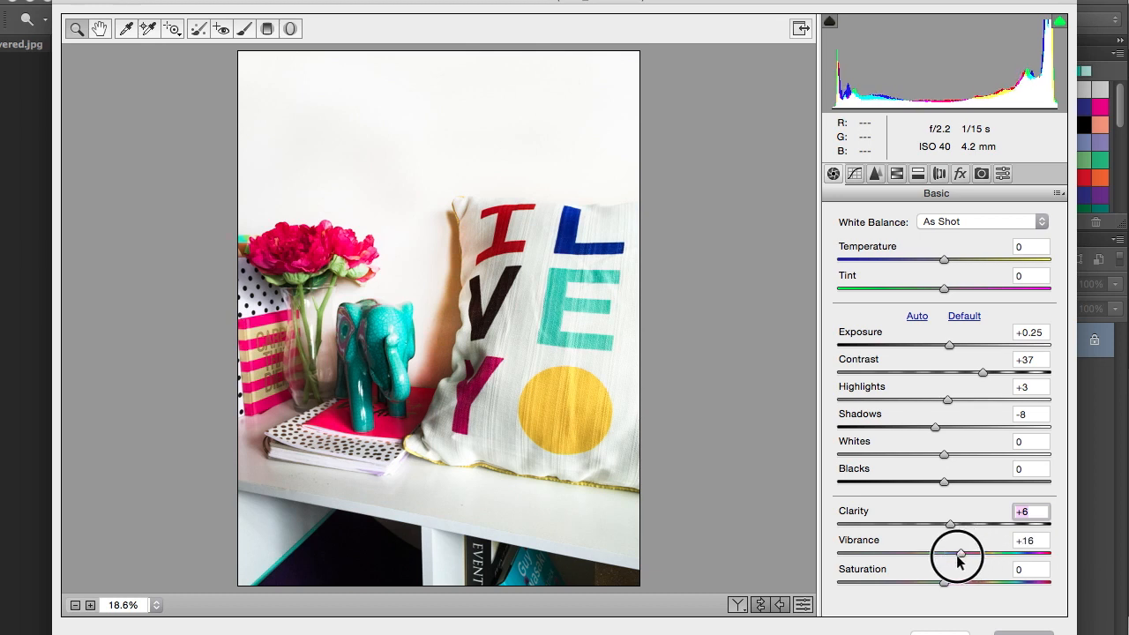
{"action": "left_click_drag", "start_coordinate": [950, 554], "coordinate": [1044, 554]}
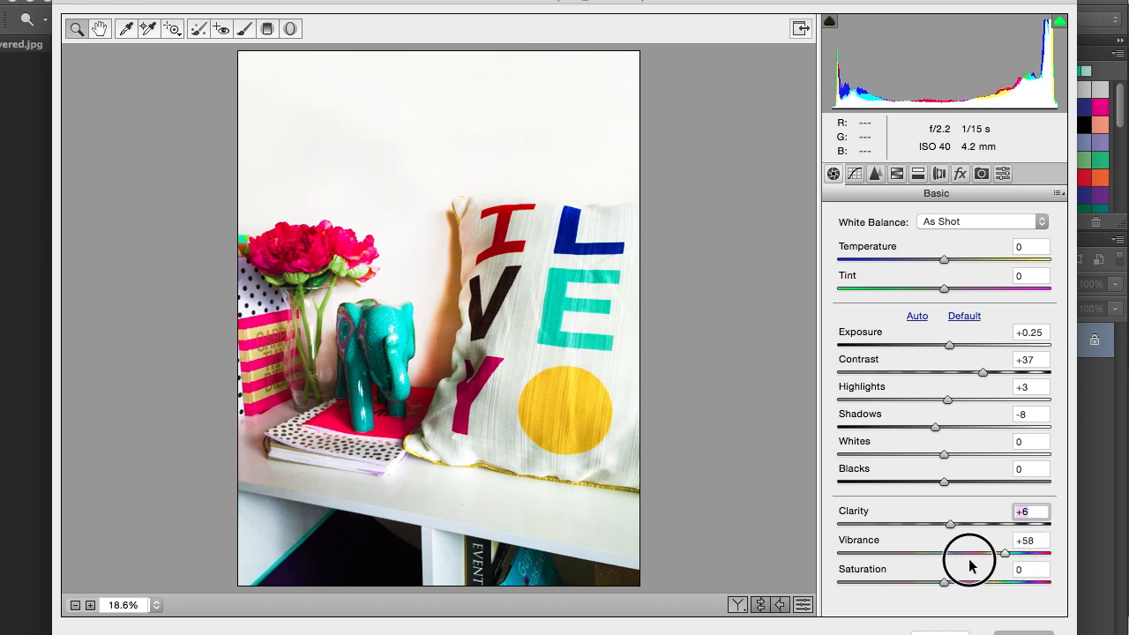
{"action": "left_click_drag", "start_coordinate": [1006, 554], "coordinate": [967, 554]}
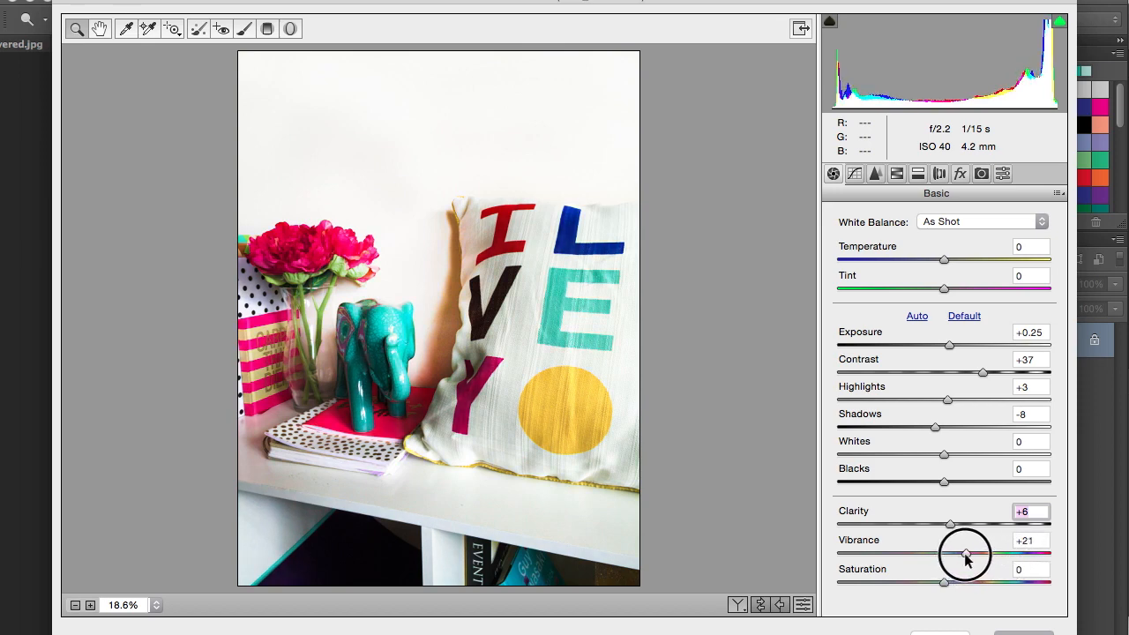
{"action": "left_click_drag", "start_coordinate": [969, 554], "coordinate": [960, 554]}
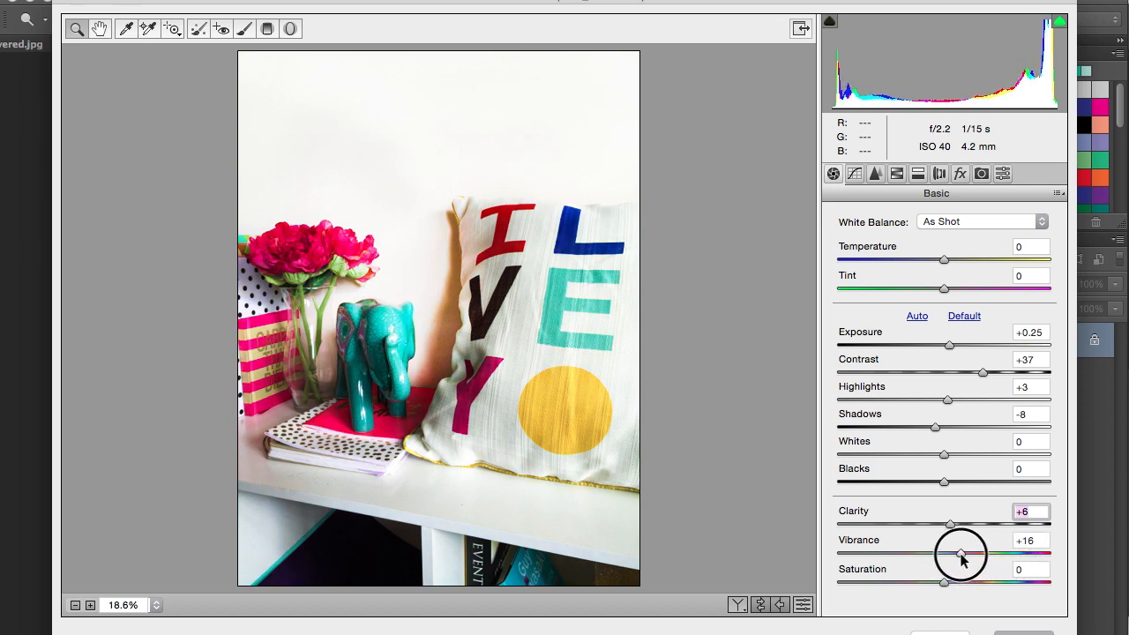
{"action": "left_click_drag", "start_coordinate": [962, 554], "coordinate": [960, 554]}
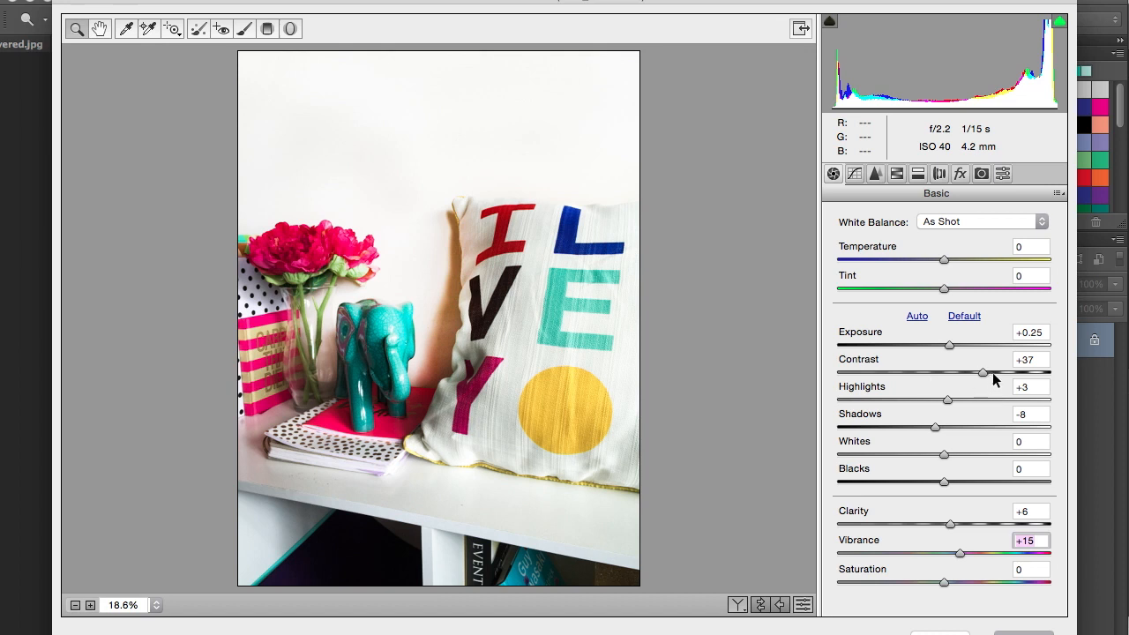
{"action": "left_click_drag", "start_coordinate": [981, 371], "coordinate": [958, 371]}
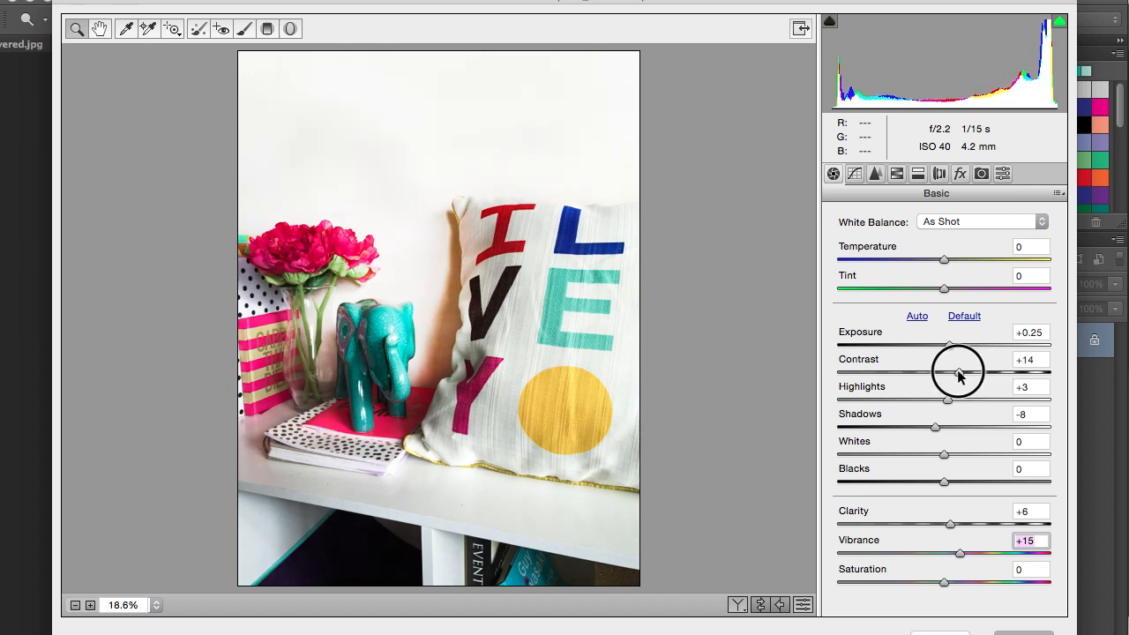
{"action": "left_click_drag", "start_coordinate": [949, 373], "coordinate": [960, 373]}
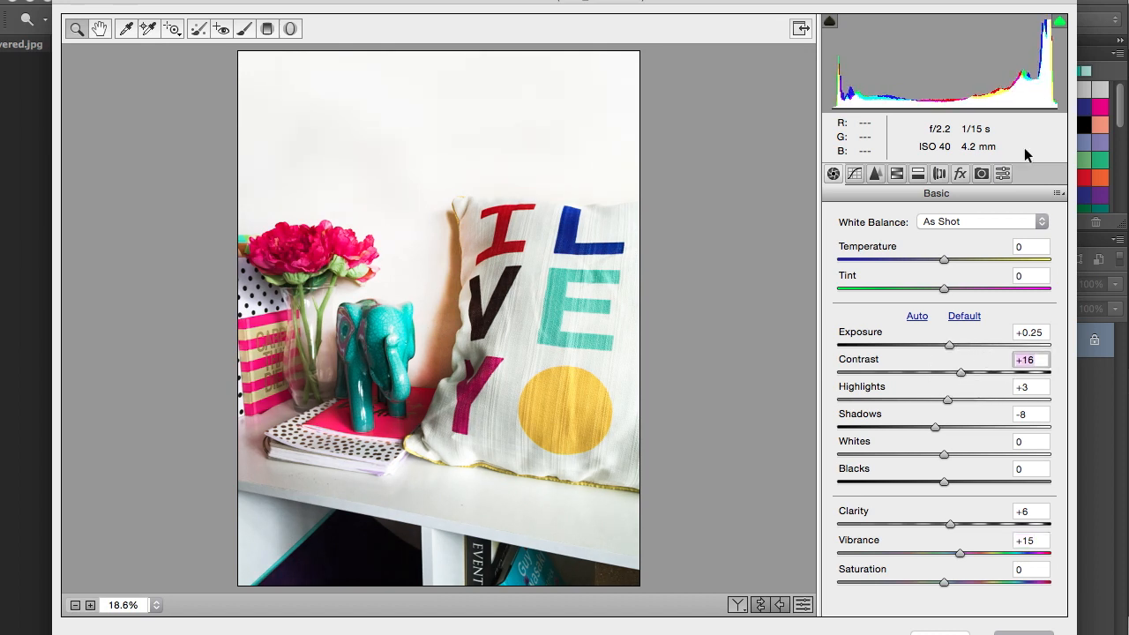
{"action": "mouse_move", "coordinate": [876, 175]}
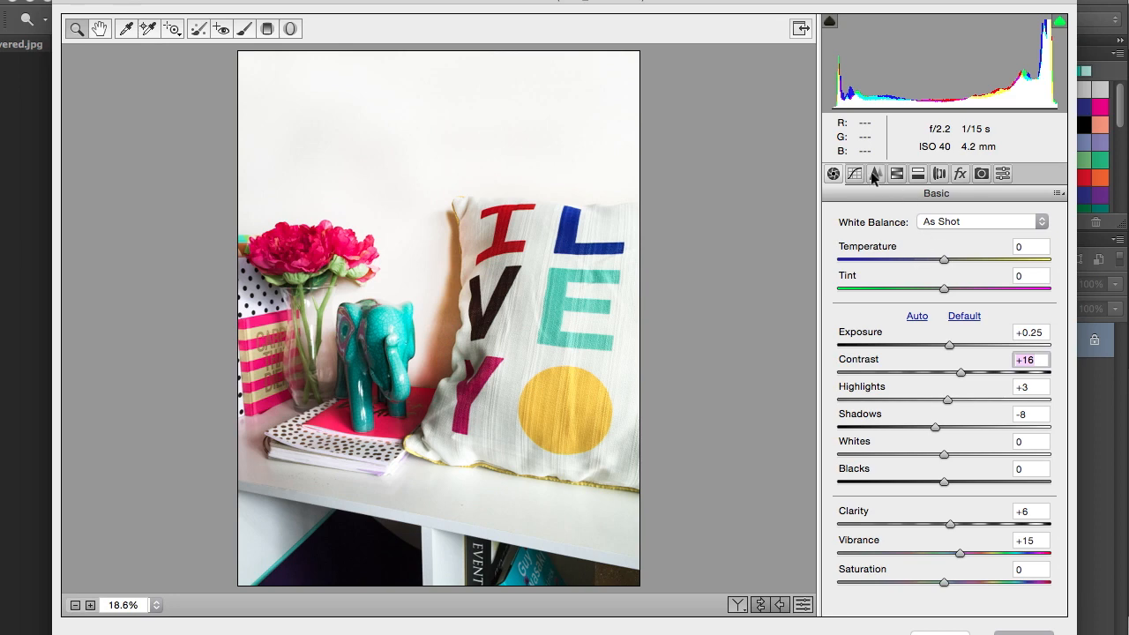
- In the Detail settings, set Sharpening Amount to 21
{"action": "left_click", "coordinate": [875, 173]}
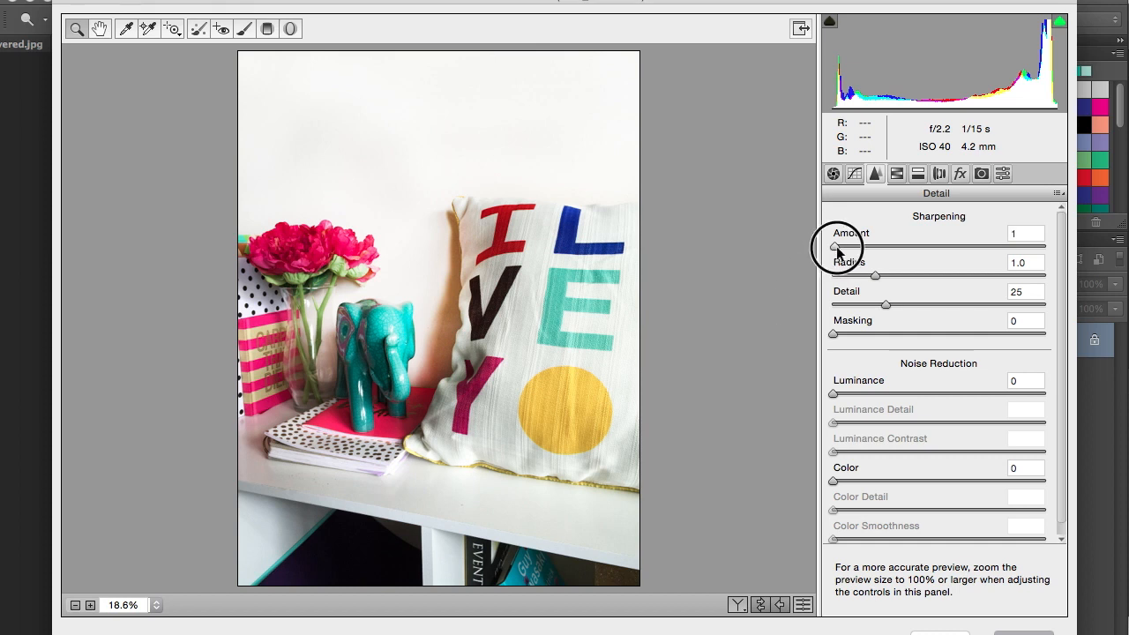
{"action": "left_click_drag", "start_coordinate": [832, 247], "coordinate": [868, 247]}
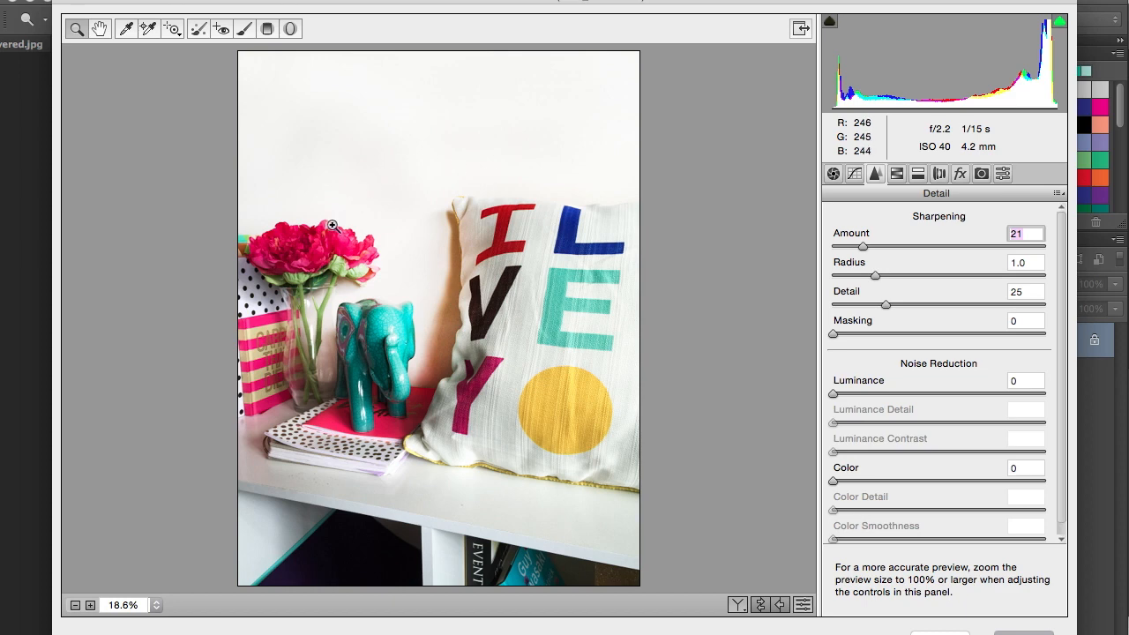
{"action": "mouse_move", "coordinate": [254, 579]}
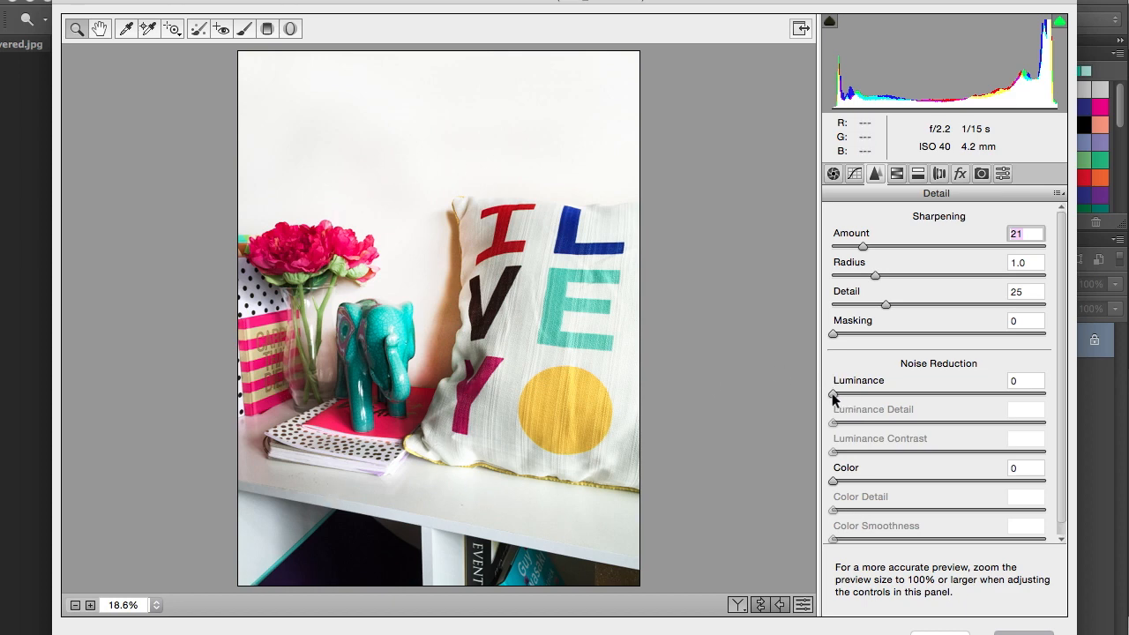
- Set Luminance noise reduction to 26
{"action": "left_click_drag", "start_coordinate": [833, 393], "coordinate": [1045, 393]}
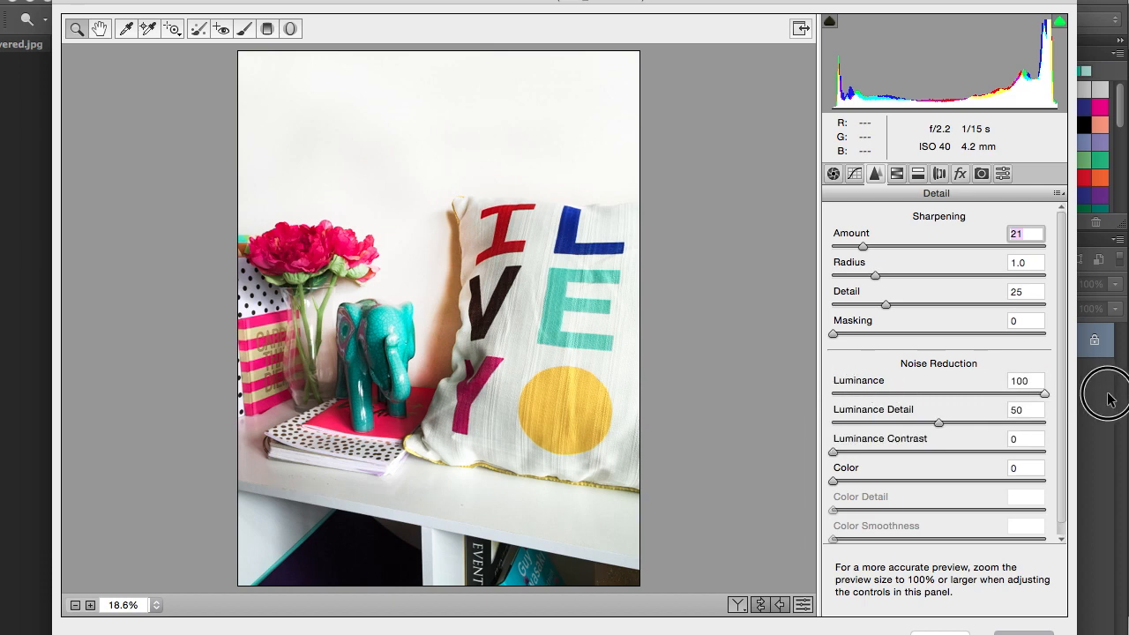
{"action": "left_click_drag", "start_coordinate": [1045, 396], "coordinate": [974, 395]}
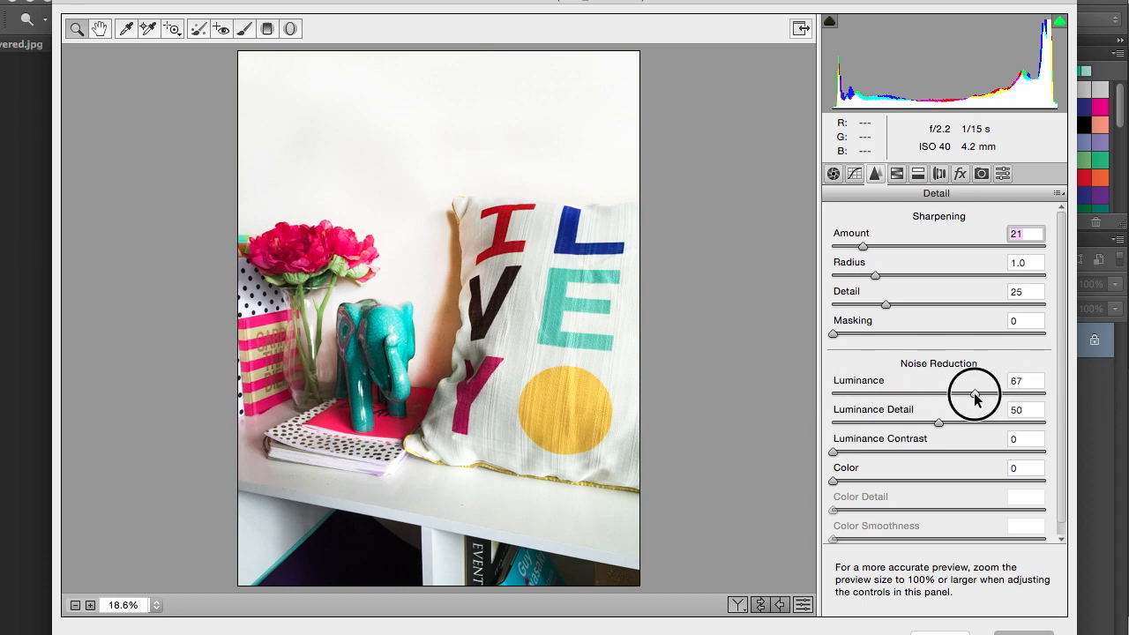
{"action": "left_click_drag", "start_coordinate": [974, 395], "coordinate": [898, 392]}
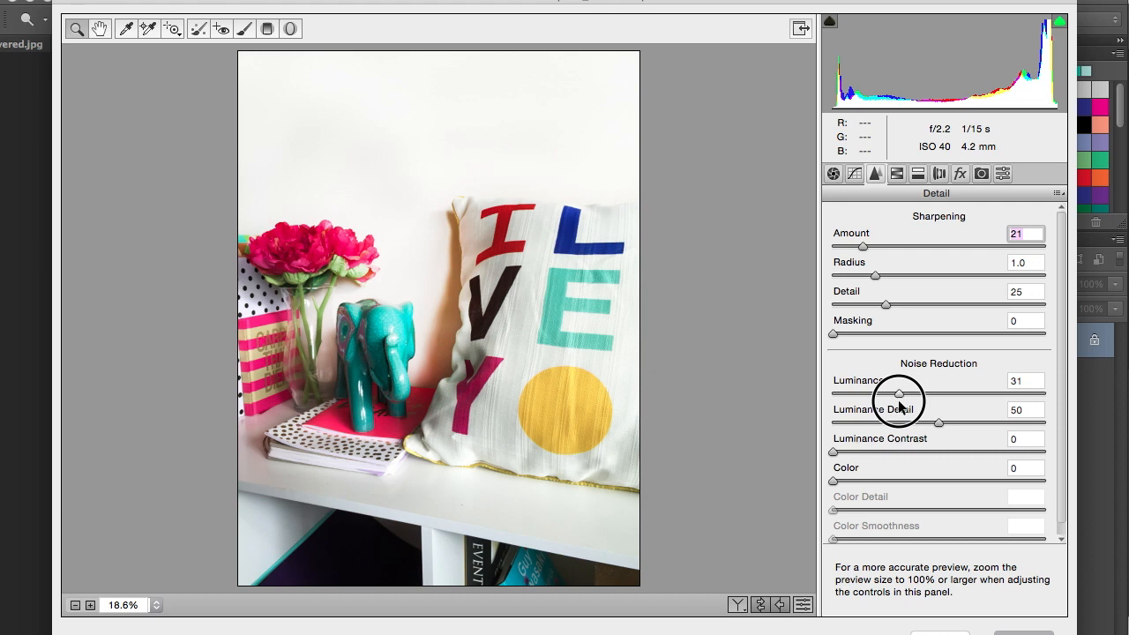
{"action": "left_click_drag", "start_coordinate": [898, 395], "coordinate": [882, 395]}
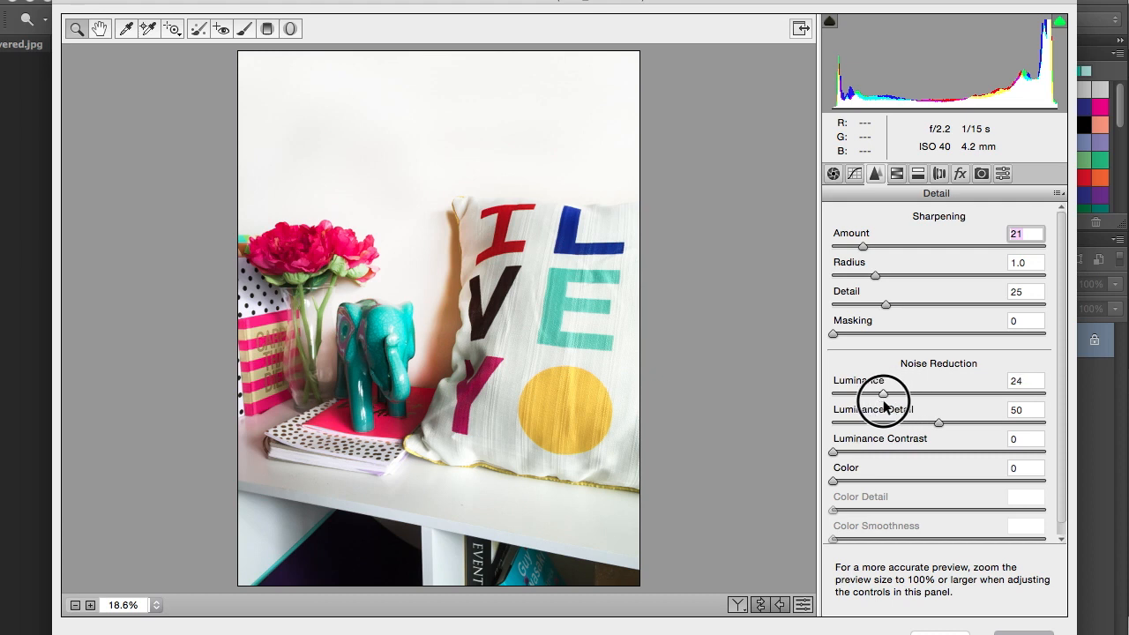
{"action": "left_click_drag", "start_coordinate": [886, 395], "coordinate": [883, 395]}
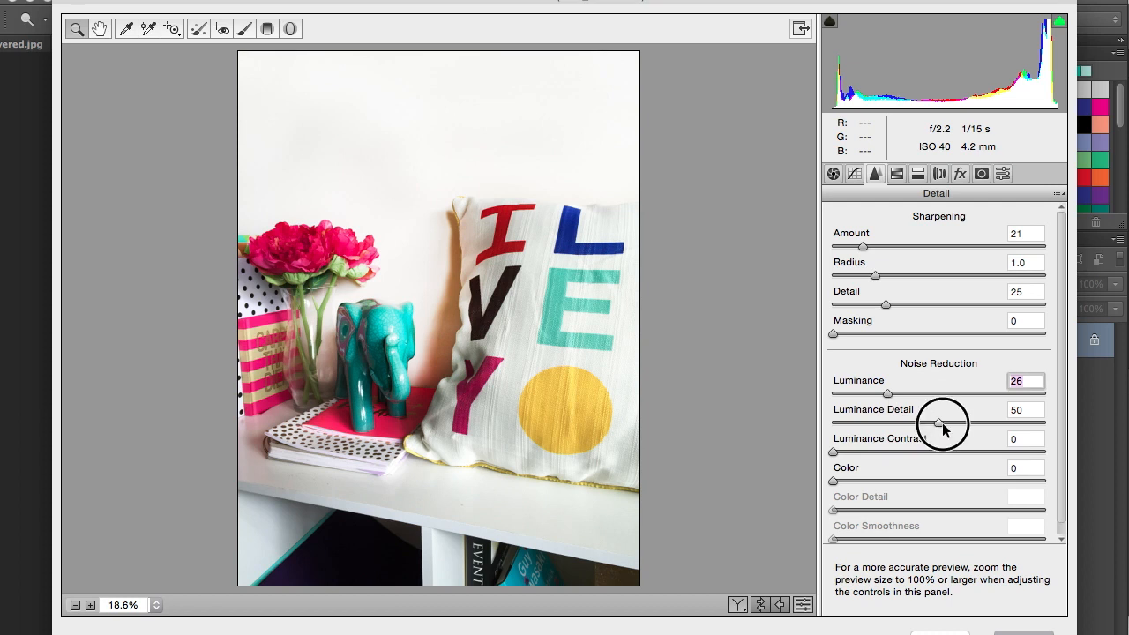
- Set Luminance Detail 86, Luminance Contrast 12 and Color noise reduction 5
{"action": "left_click_drag", "start_coordinate": [942, 424], "coordinate": [1009, 424]}
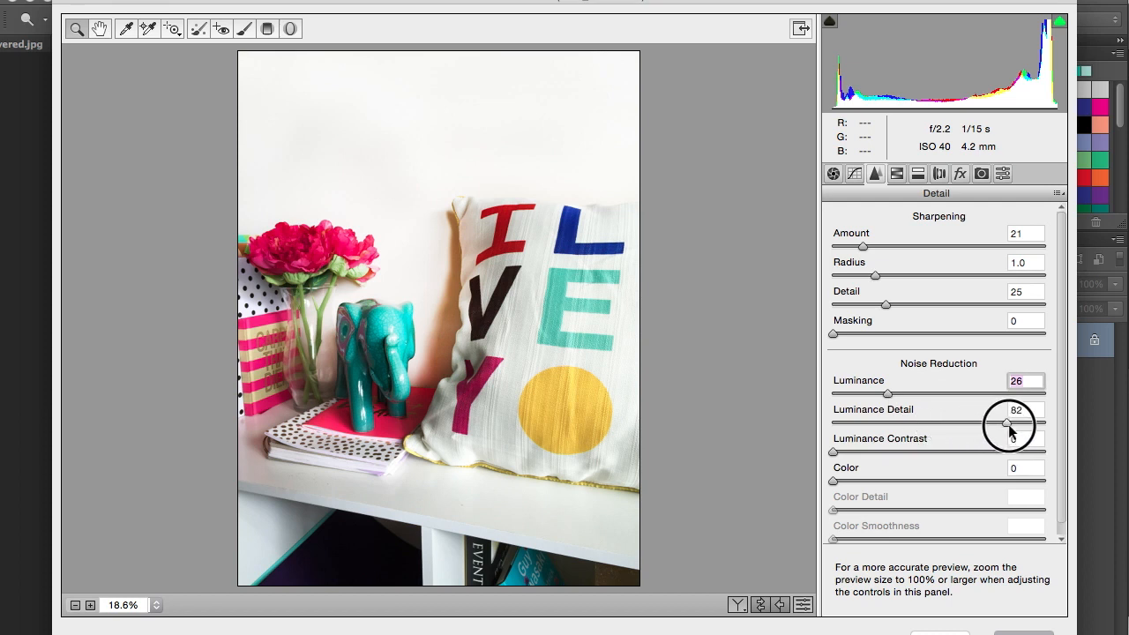
{"action": "left_click_drag", "start_coordinate": [1006, 423], "coordinate": [1016, 423]}
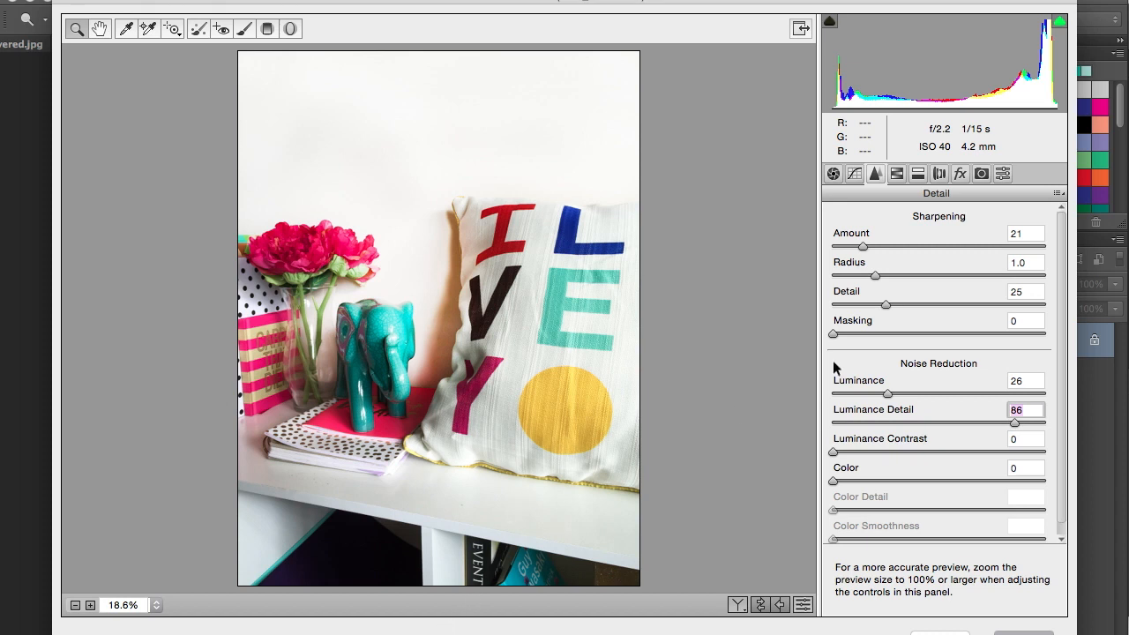
{"action": "left_click_drag", "start_coordinate": [833, 452], "coordinate": [847, 451]}
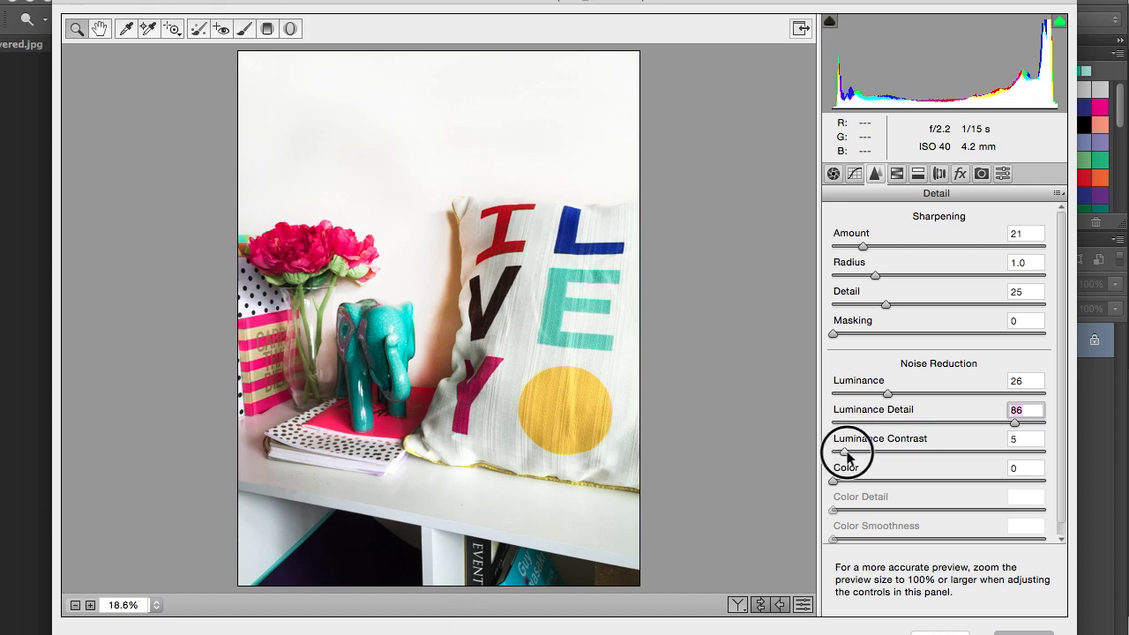
{"action": "left_click_drag", "start_coordinate": [833, 452], "coordinate": [857, 451]}
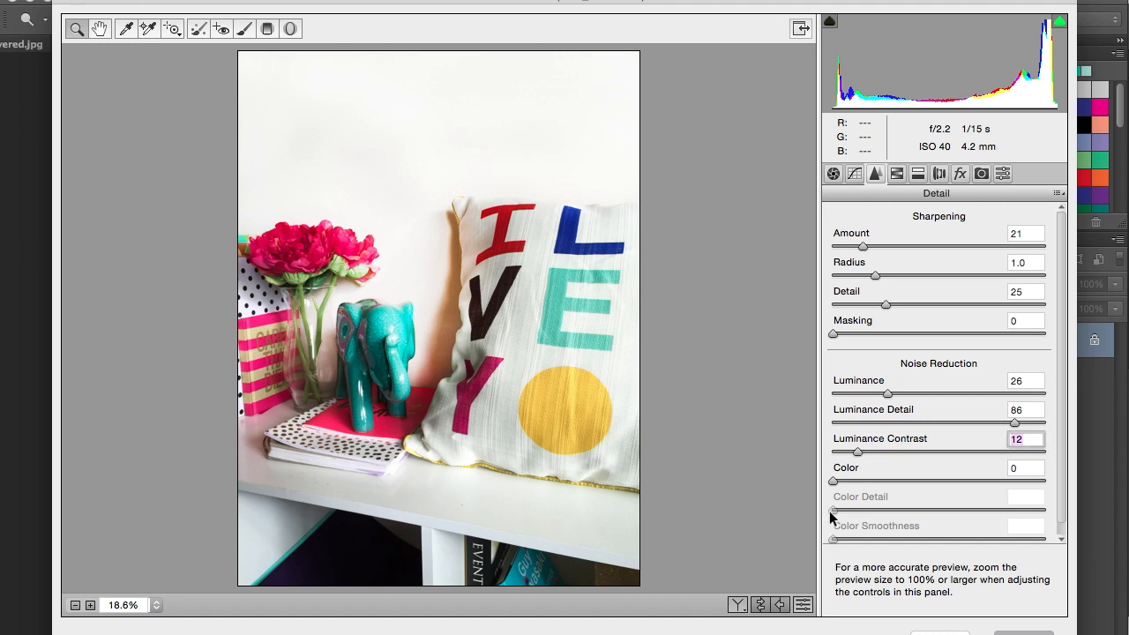
{"action": "left_click_drag", "start_coordinate": [833, 482], "coordinate": [858, 482]}
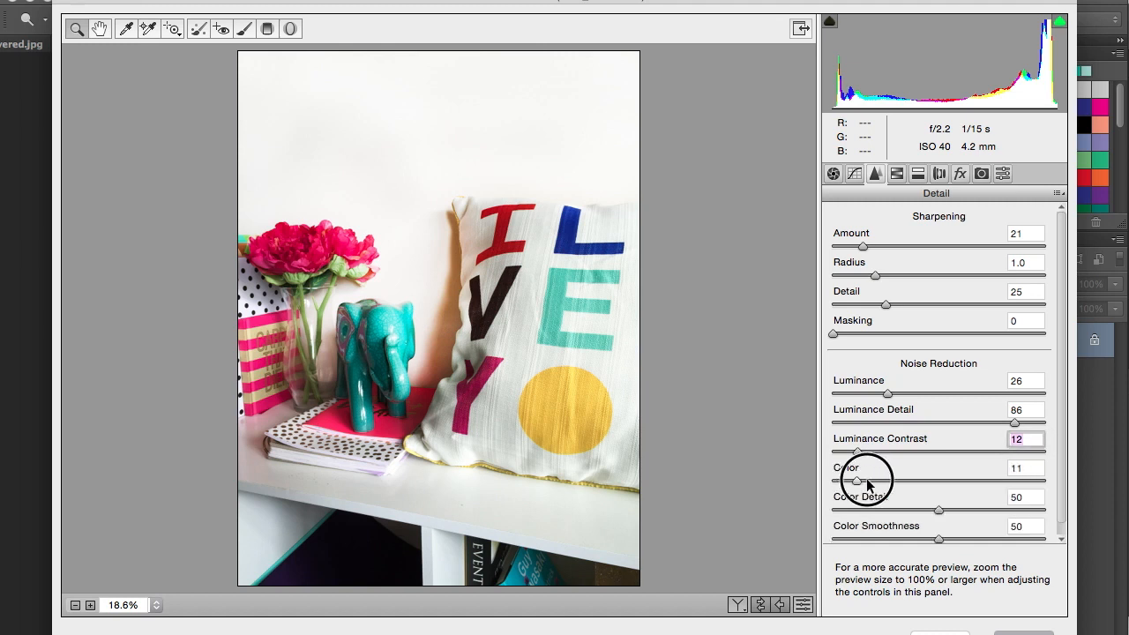
{"action": "left_click_drag", "start_coordinate": [857, 482], "coordinate": [845, 482]}
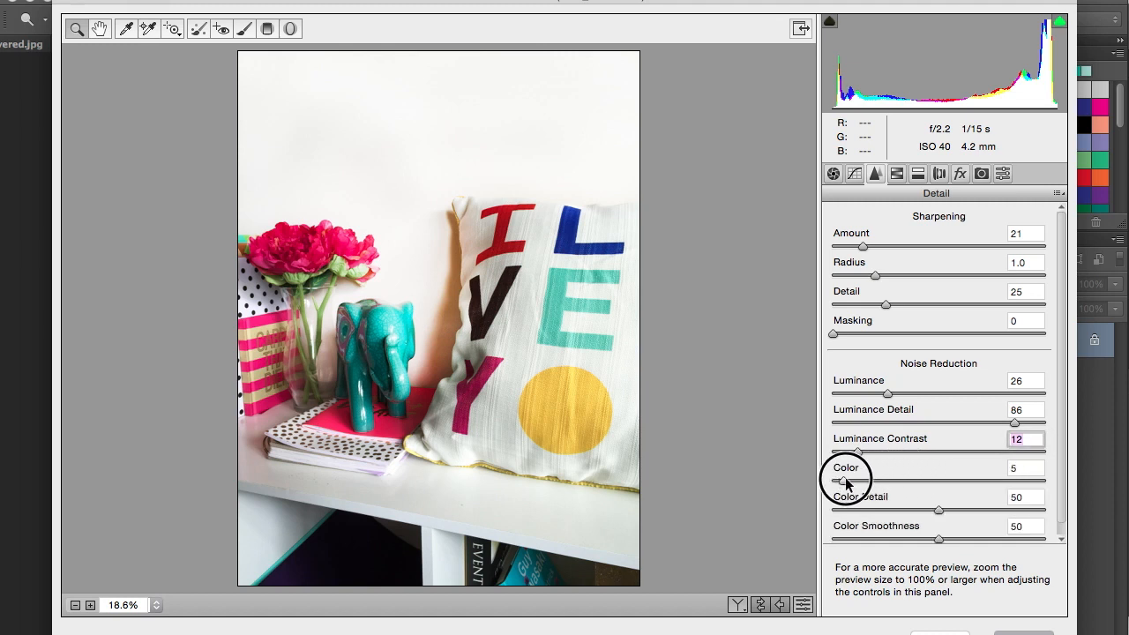
{"action": "left_click", "coordinate": [918, 173]}
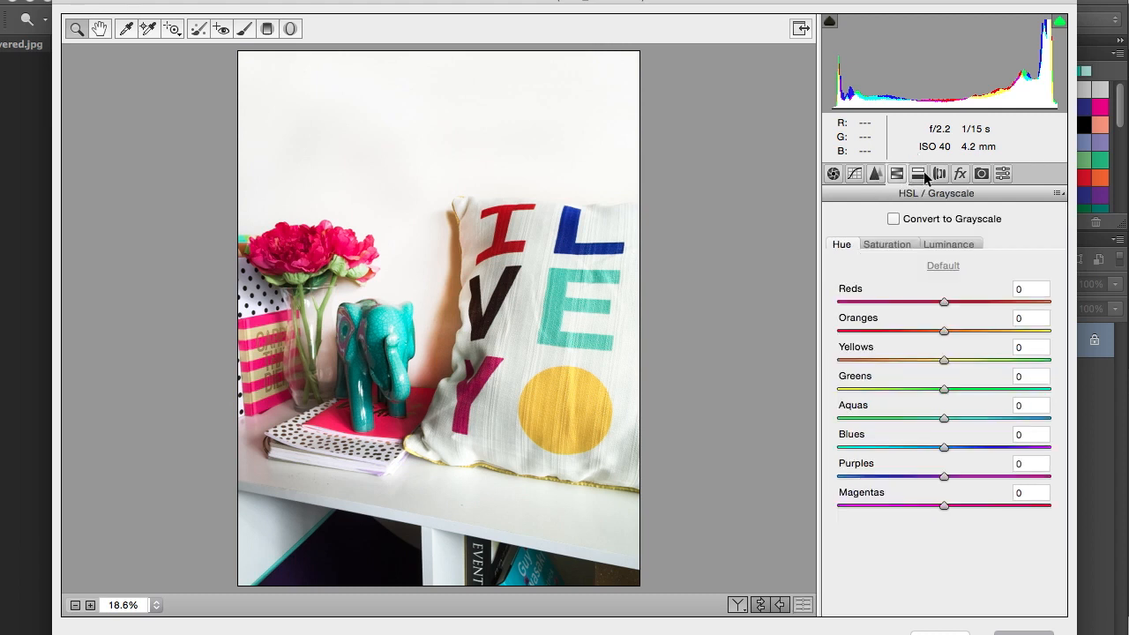
- Look through the Effects and Camera Calibration groups unchanged and return to the basic settings
{"action": "left_click", "coordinate": [960, 173]}
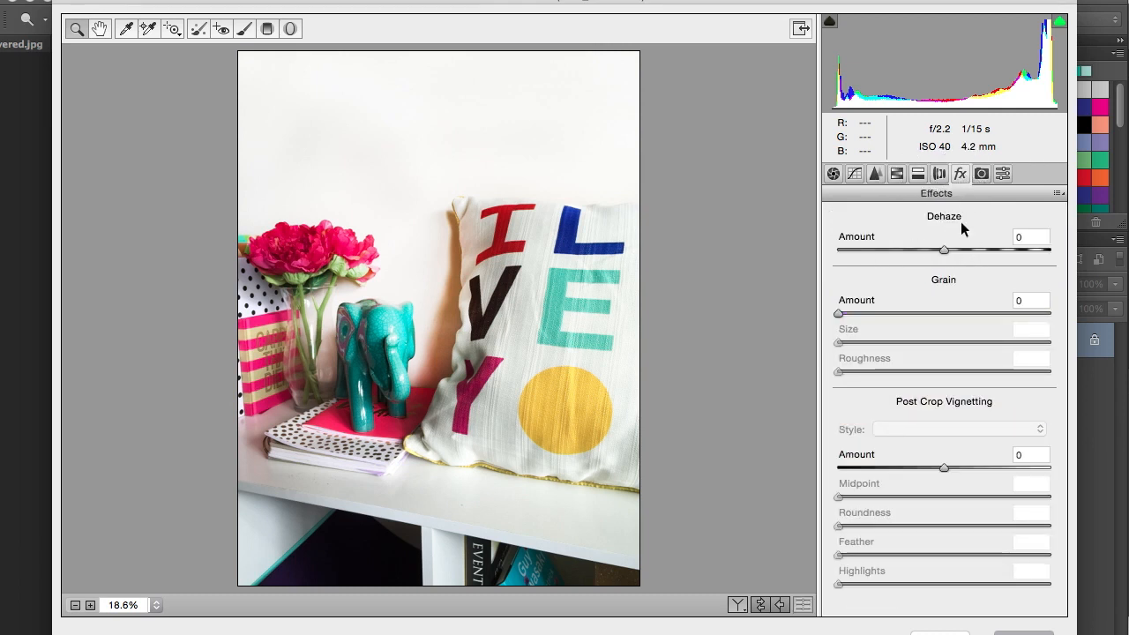
{"action": "left_click", "coordinate": [1002, 173]}
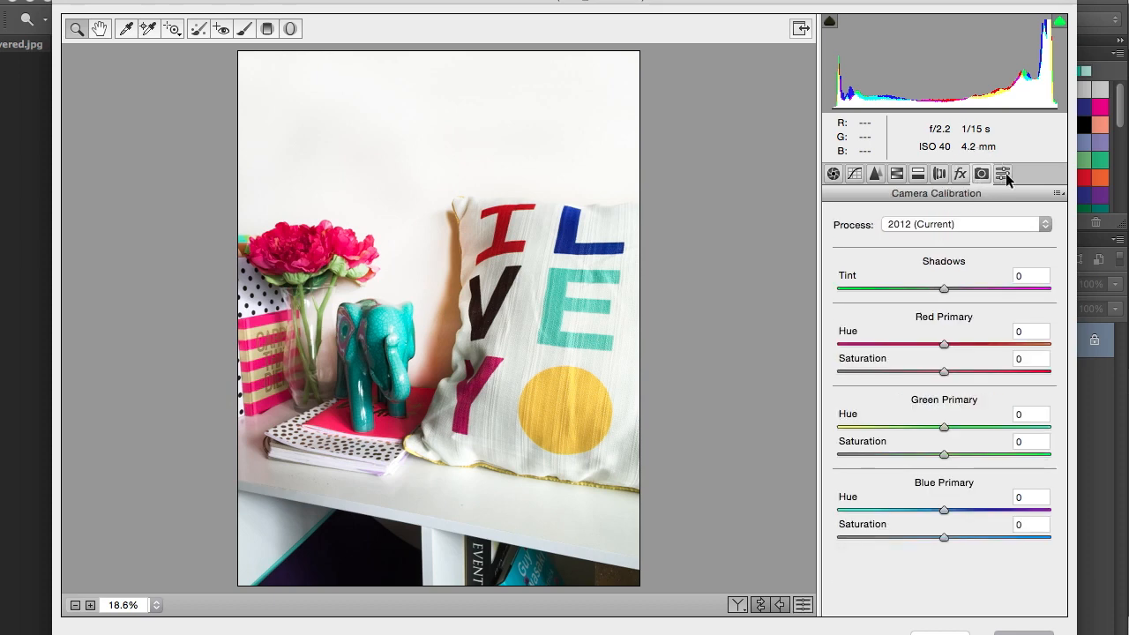
{"action": "left_click", "coordinate": [833, 173]}
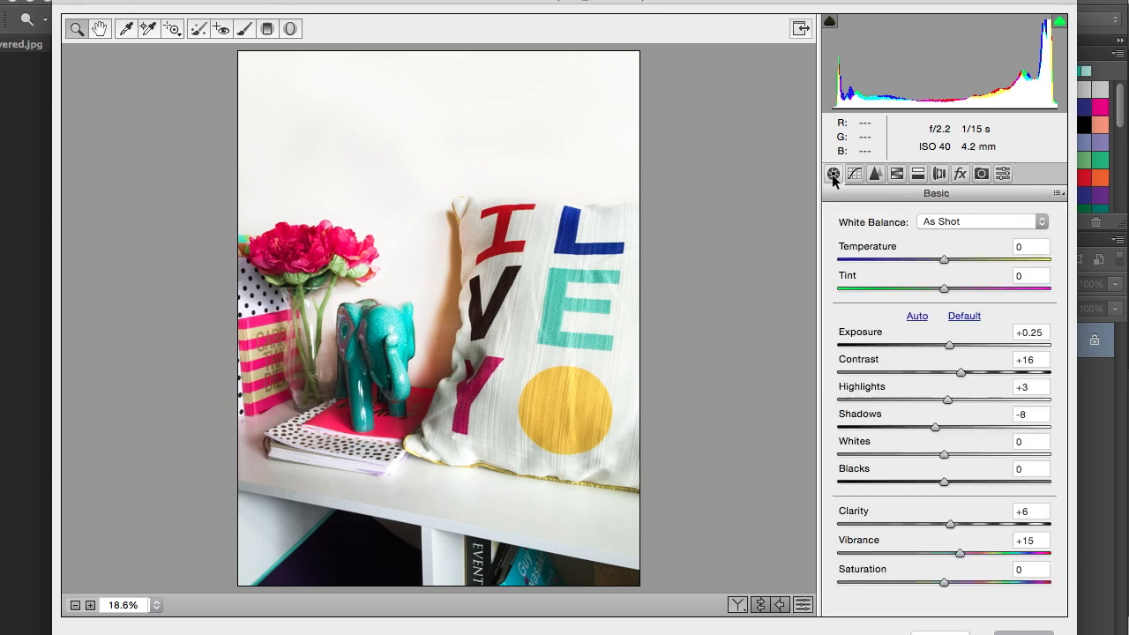
{"action": "left_click", "coordinate": [875, 173]}
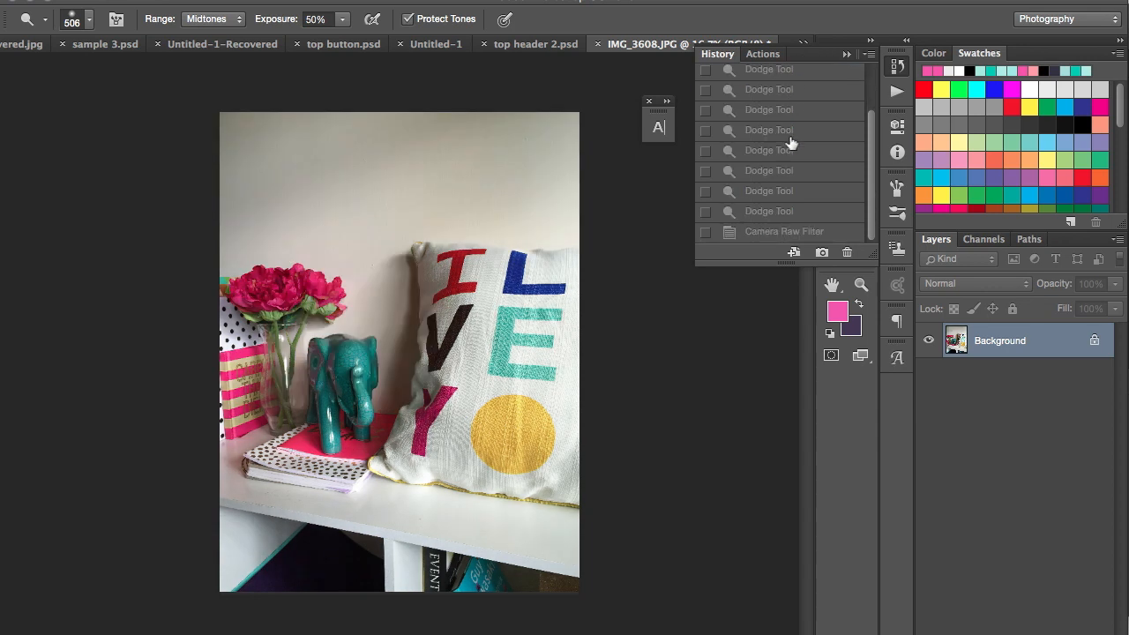
- Select the Camera Raw Filter history state to show the brightened result after comparing
{"action": "left_click", "coordinate": [784, 231]}
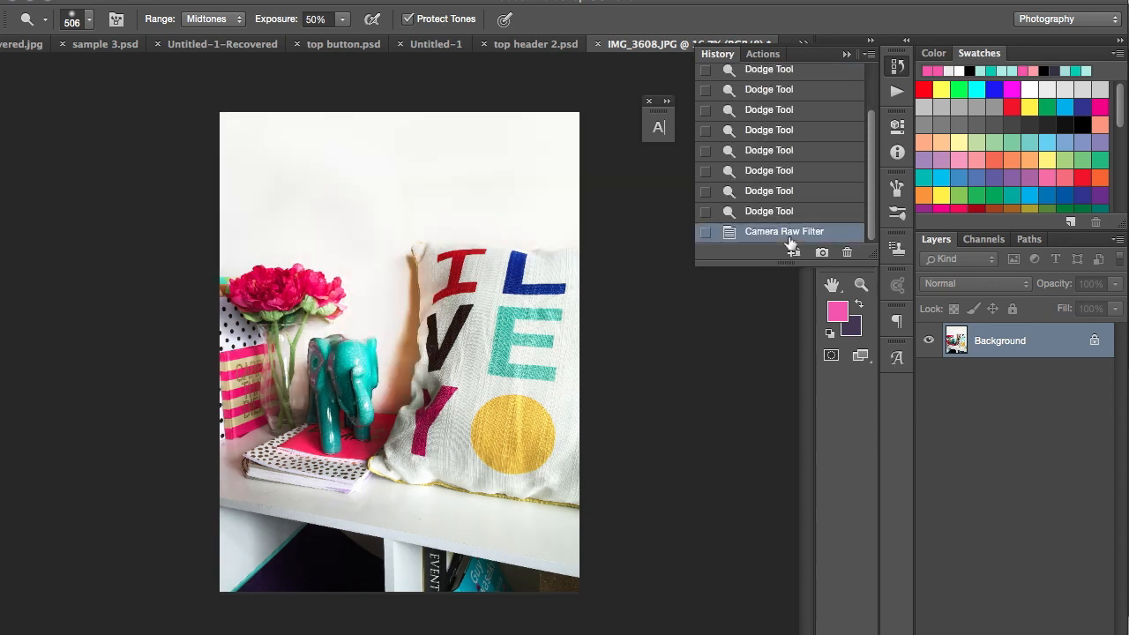